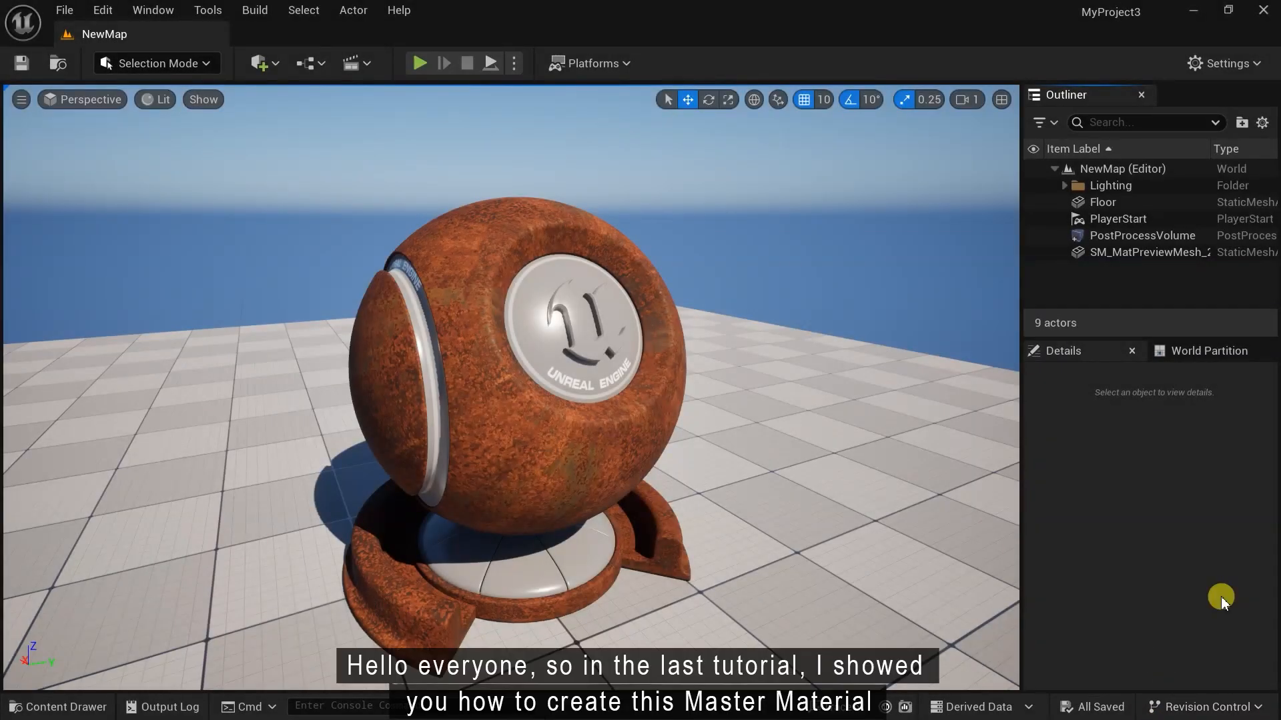
- Review the existing Master_Mat and its instance Master_Mat_Inst from the Content Drawer
click(57, 708)
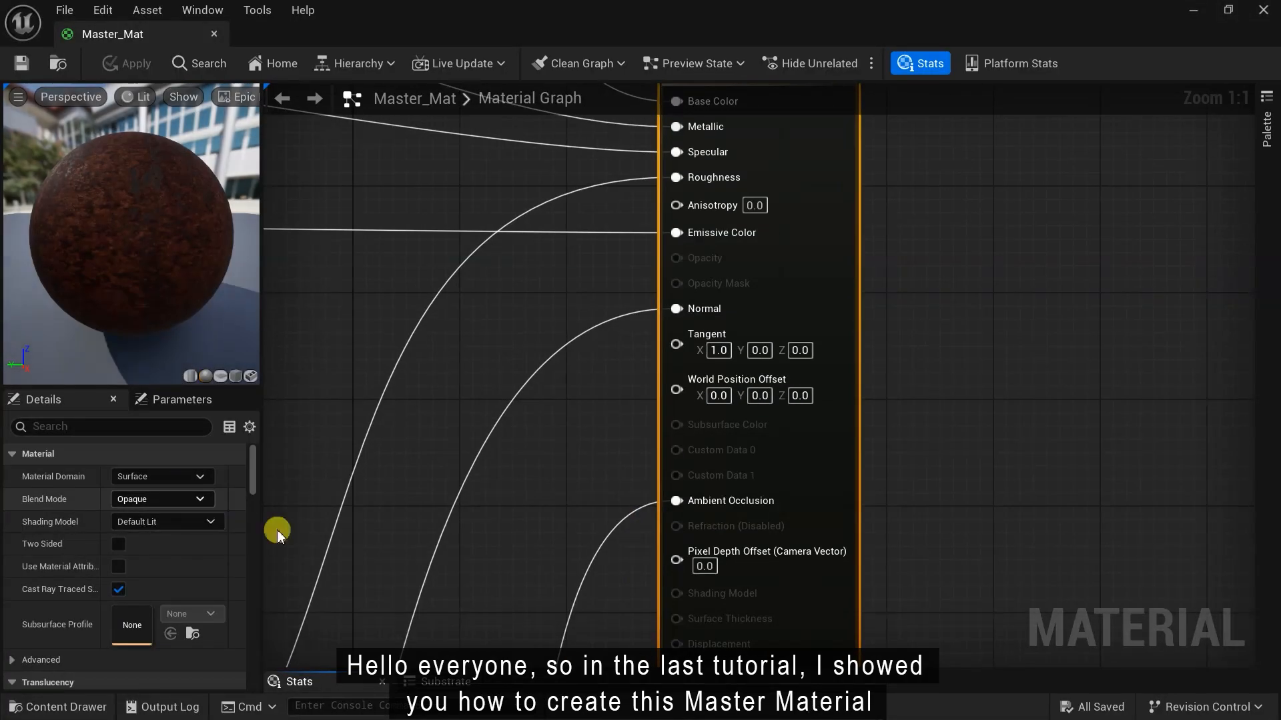
click(58, 707)
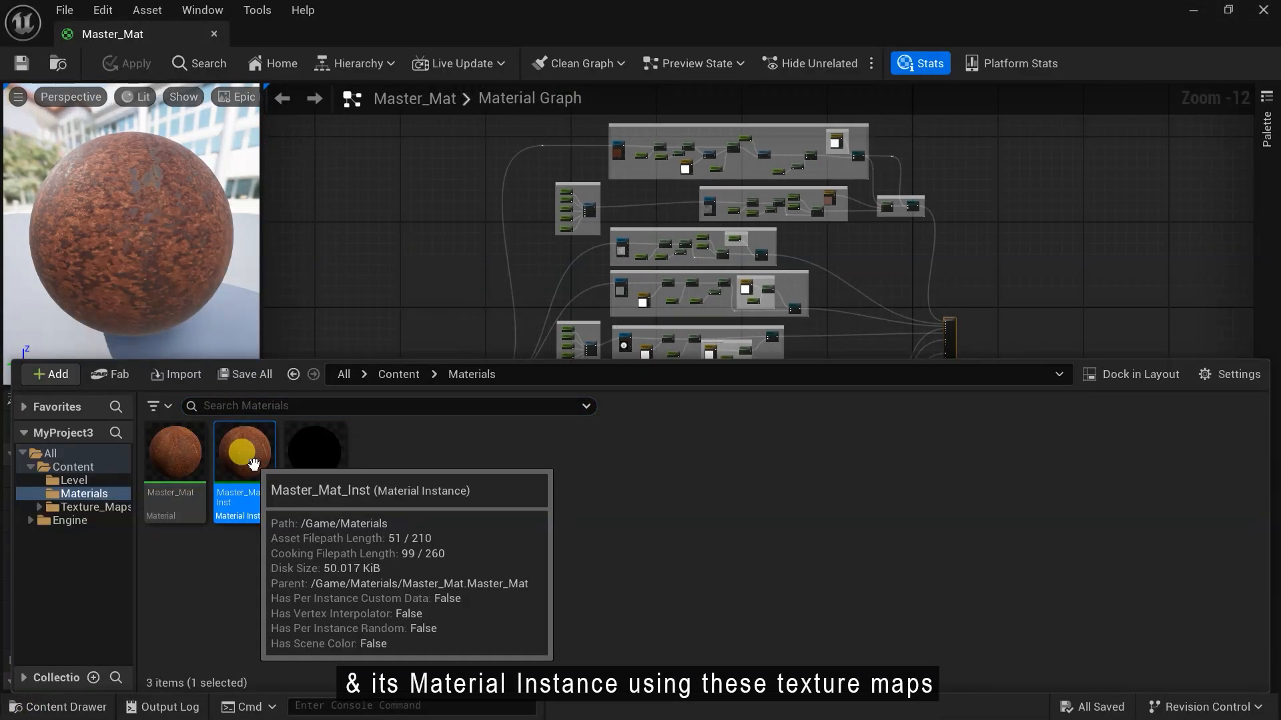
double_click(243, 449)
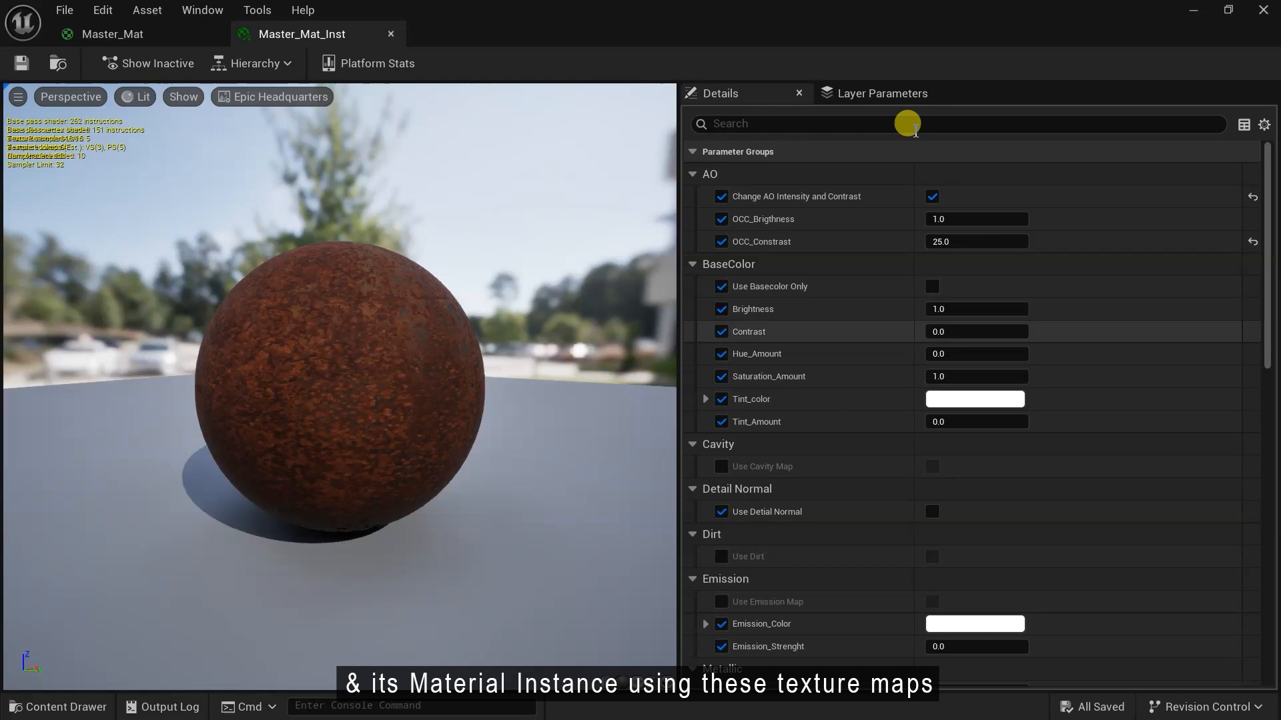
scroll(down, 3)
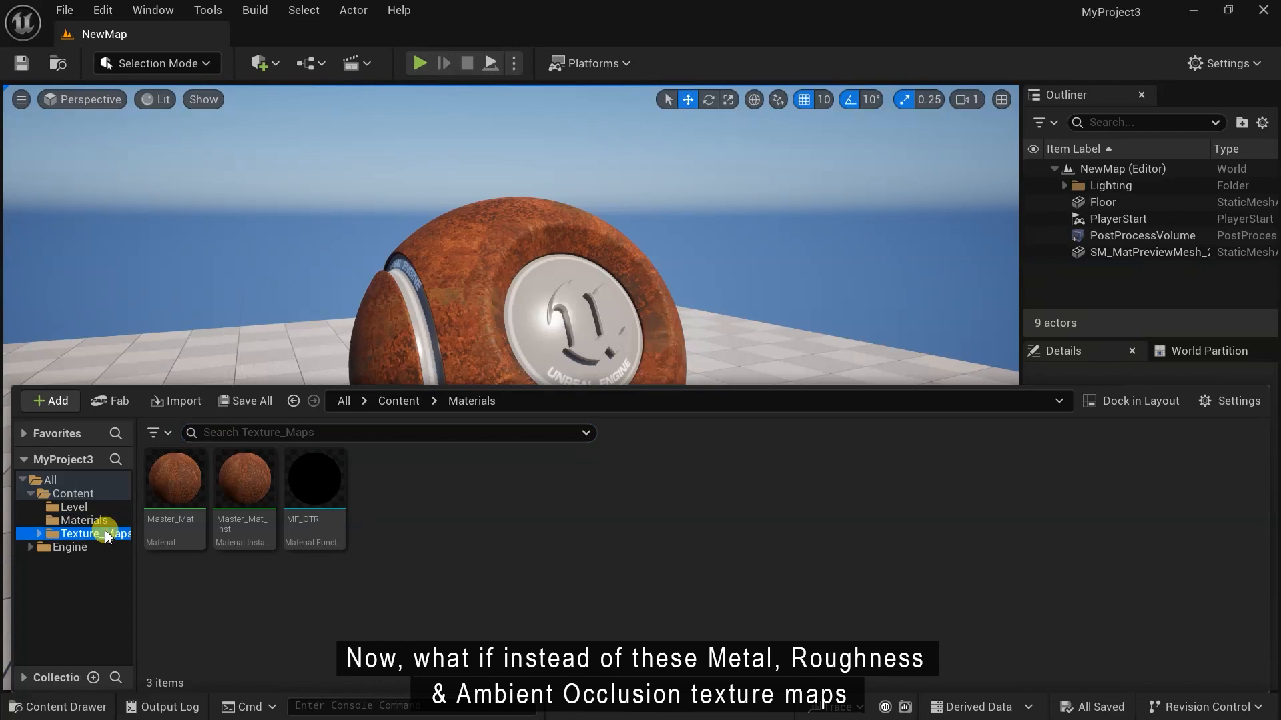
- Open the rusty metal sheet ORM texture from Texture_Maps in the texture editor
click(88, 573)
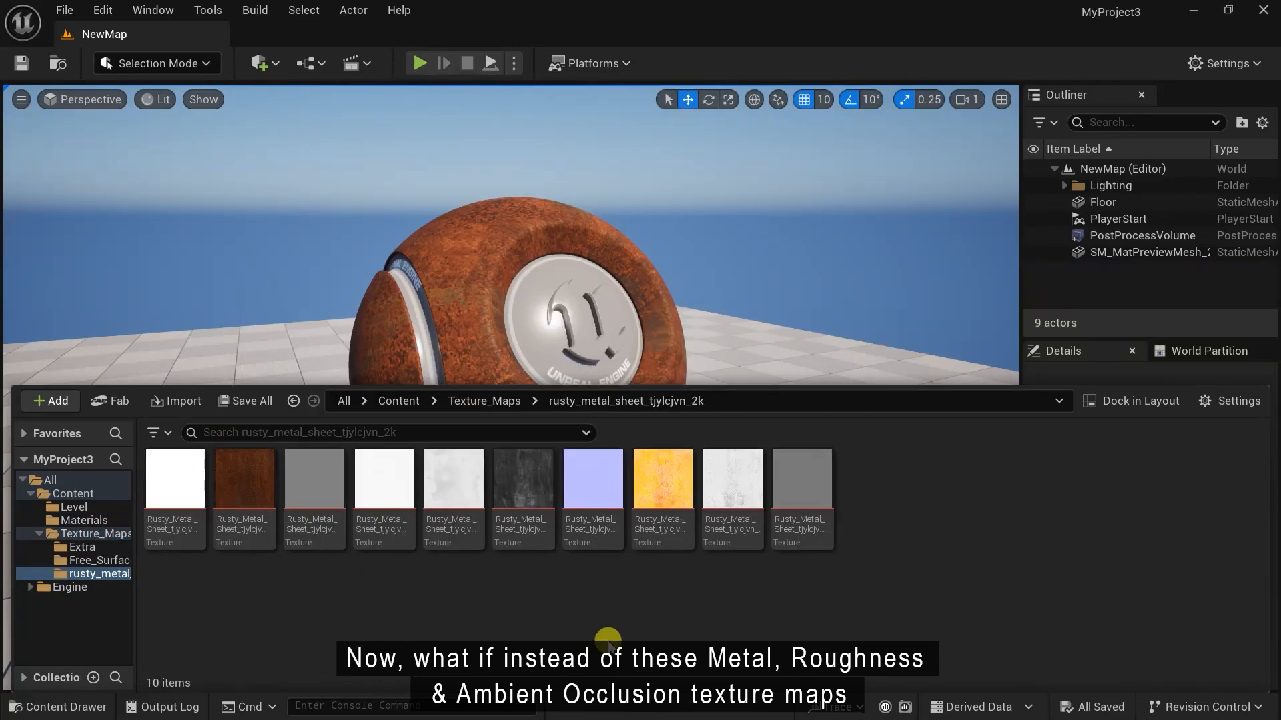
double_click(661, 479)
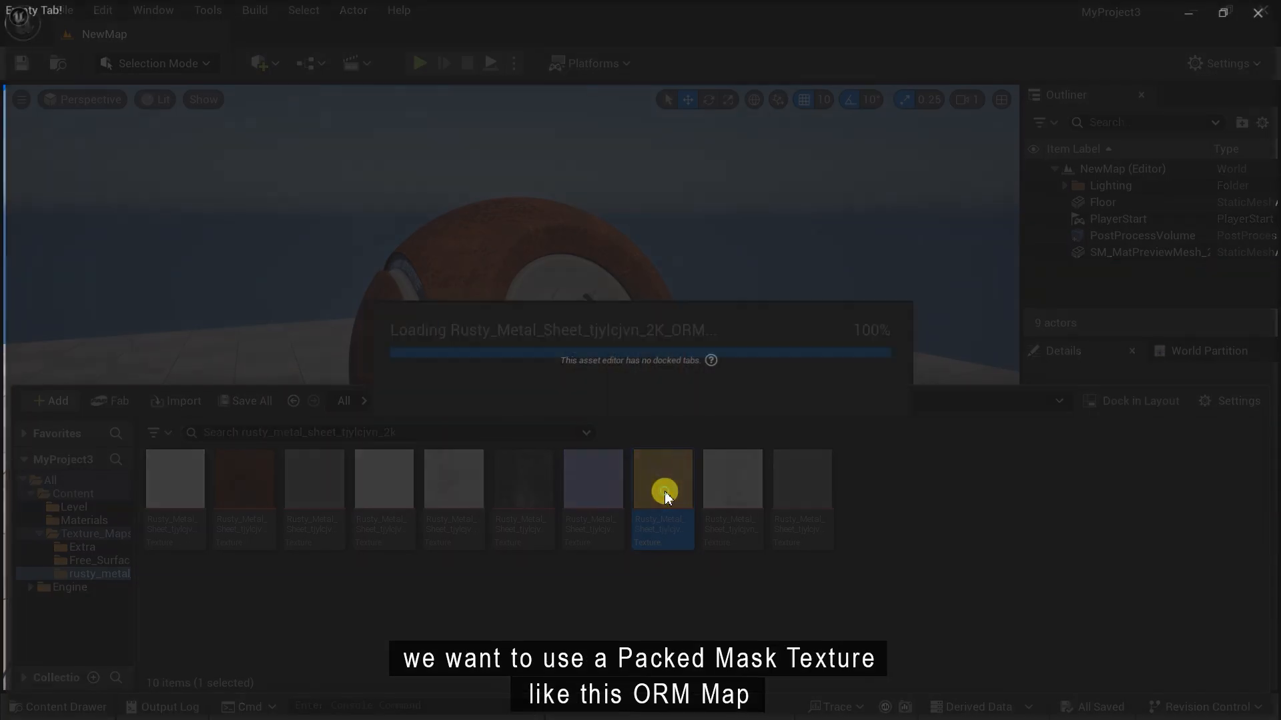
double_click(663, 479)
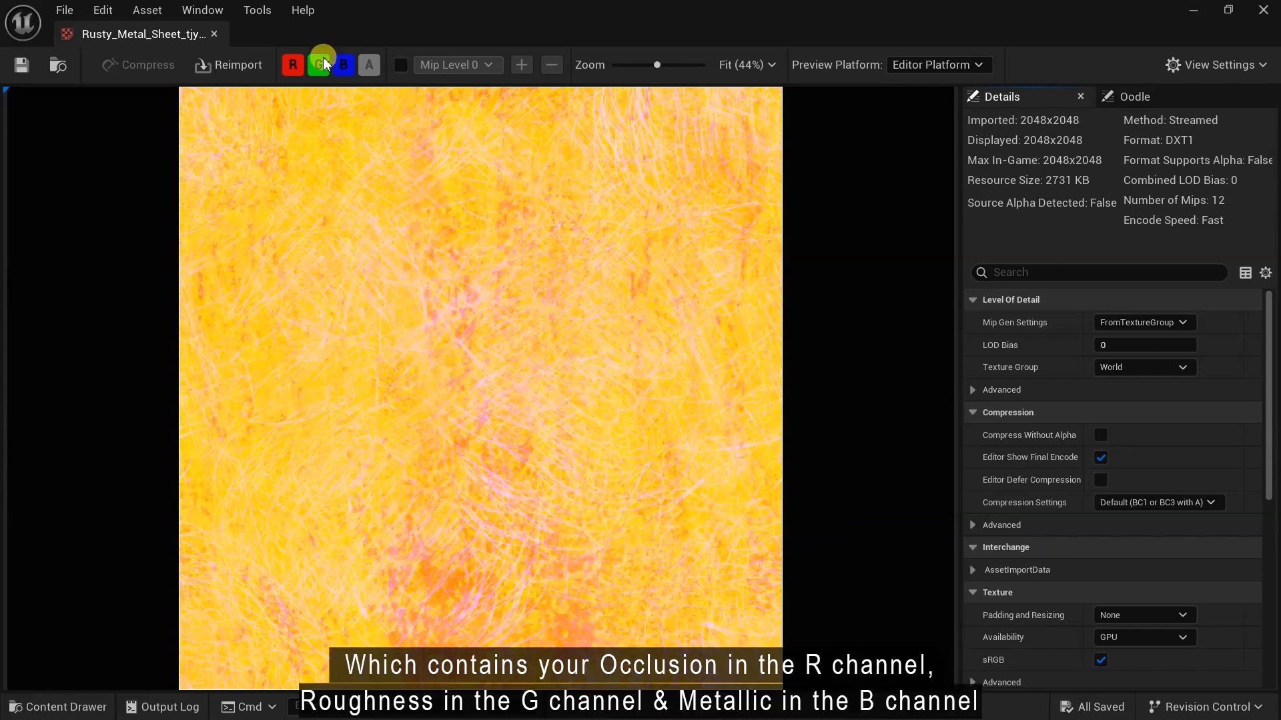
click(318, 65)
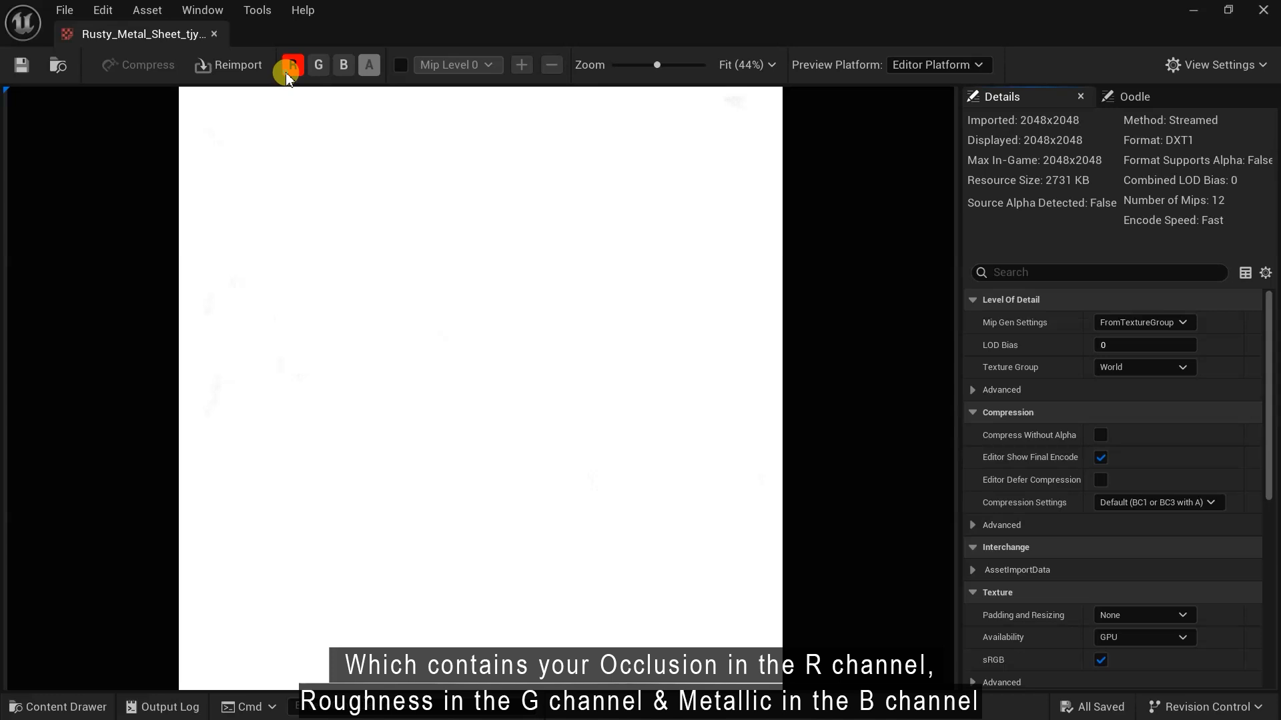
click(318, 64)
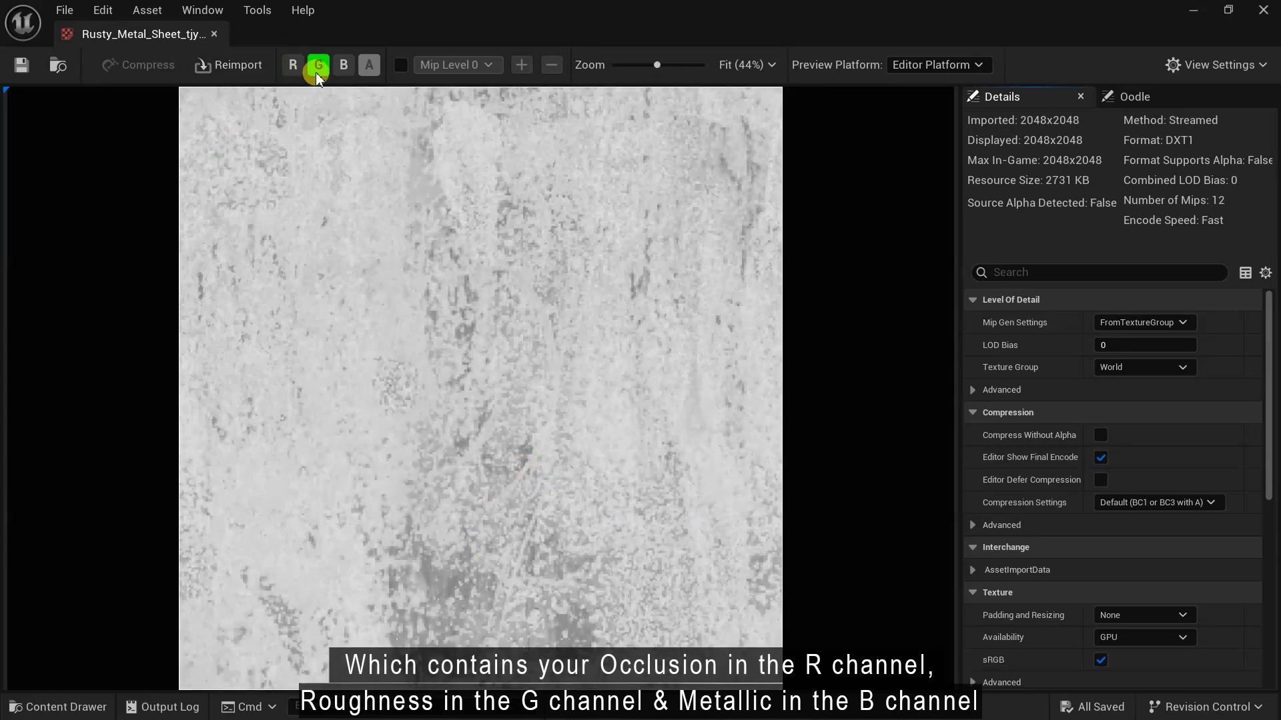
click(342, 64)
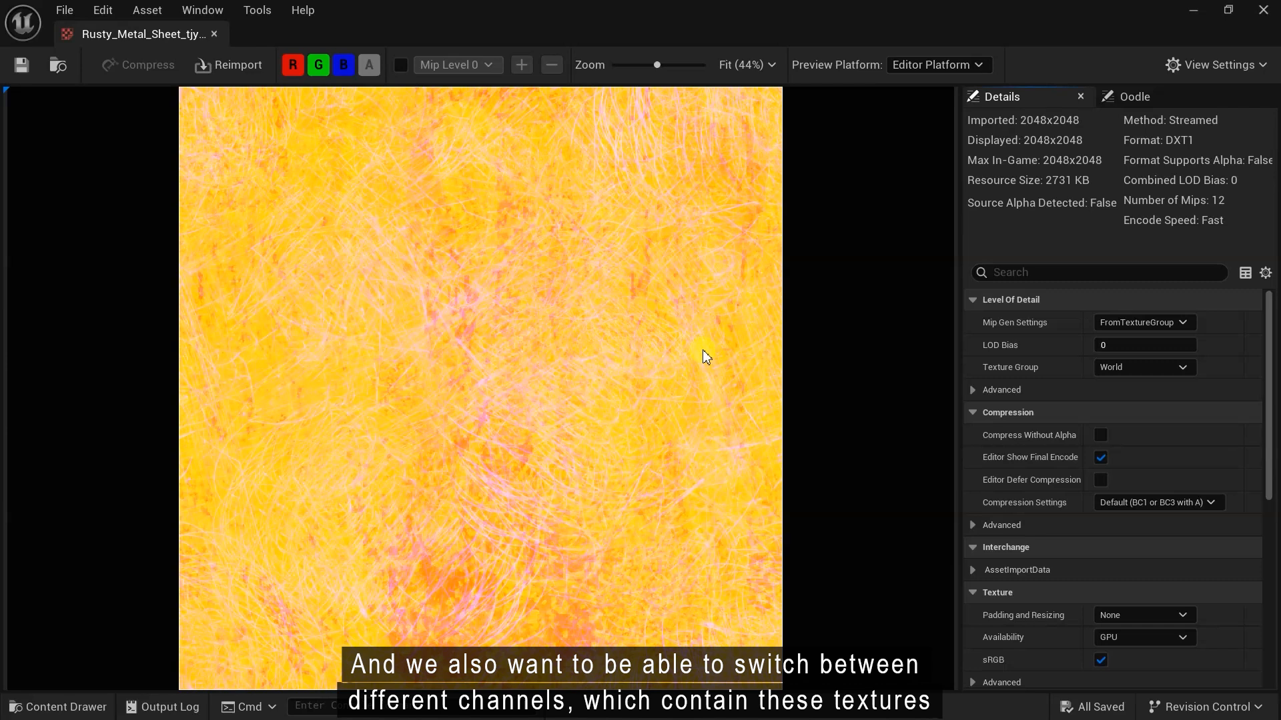
mouse_move(749, 362)
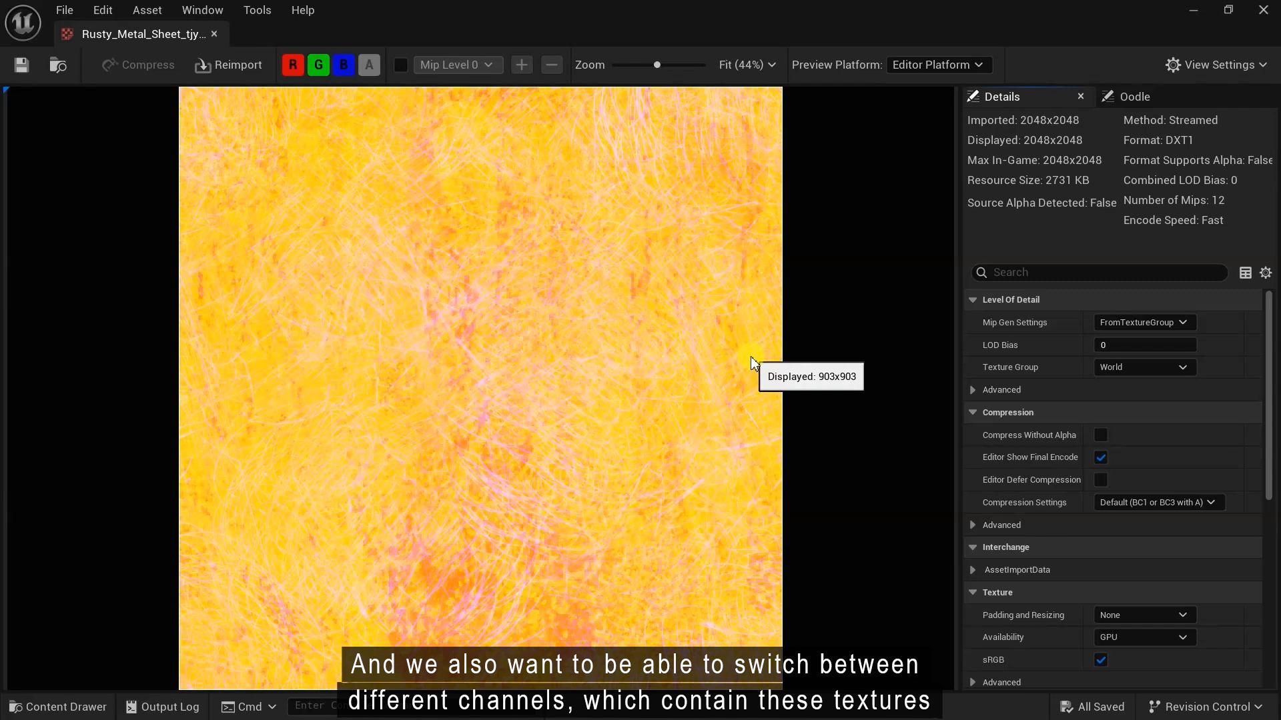
mouse_move(801, 482)
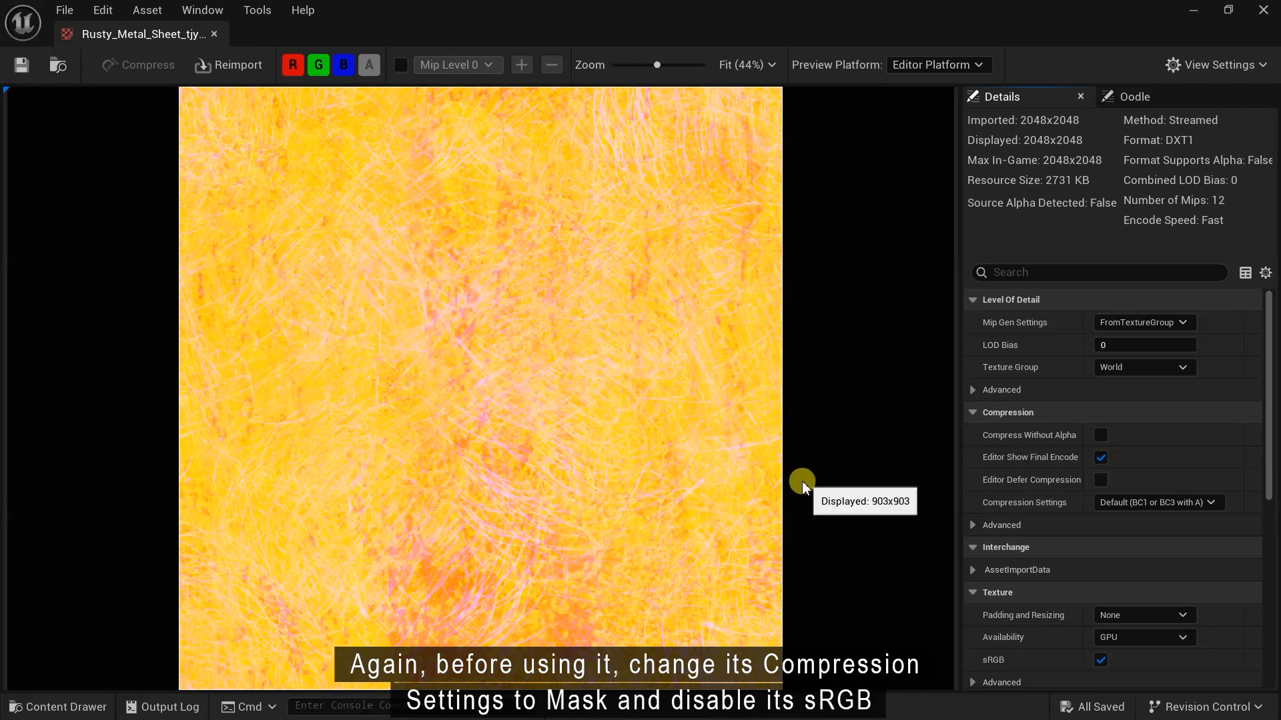
- Set the ORM texture's Compression Settings to Masks (no sRGB)
click(1155, 503)
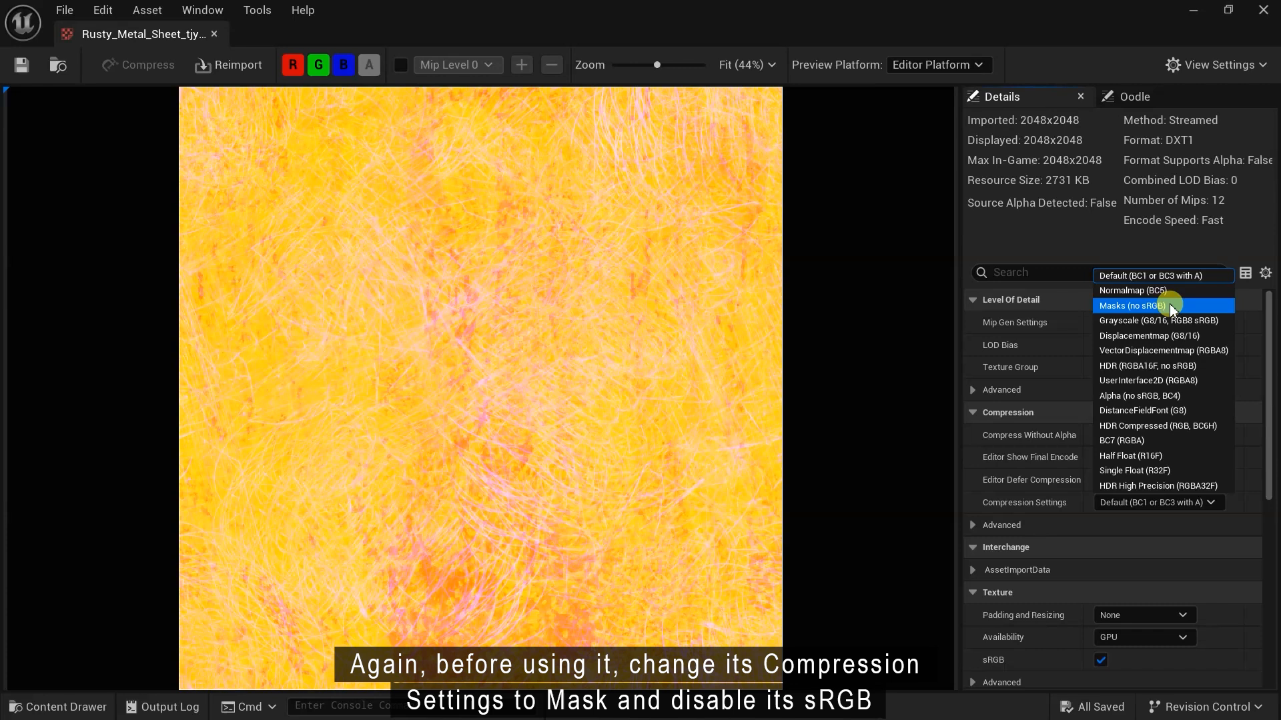
click(1138, 306)
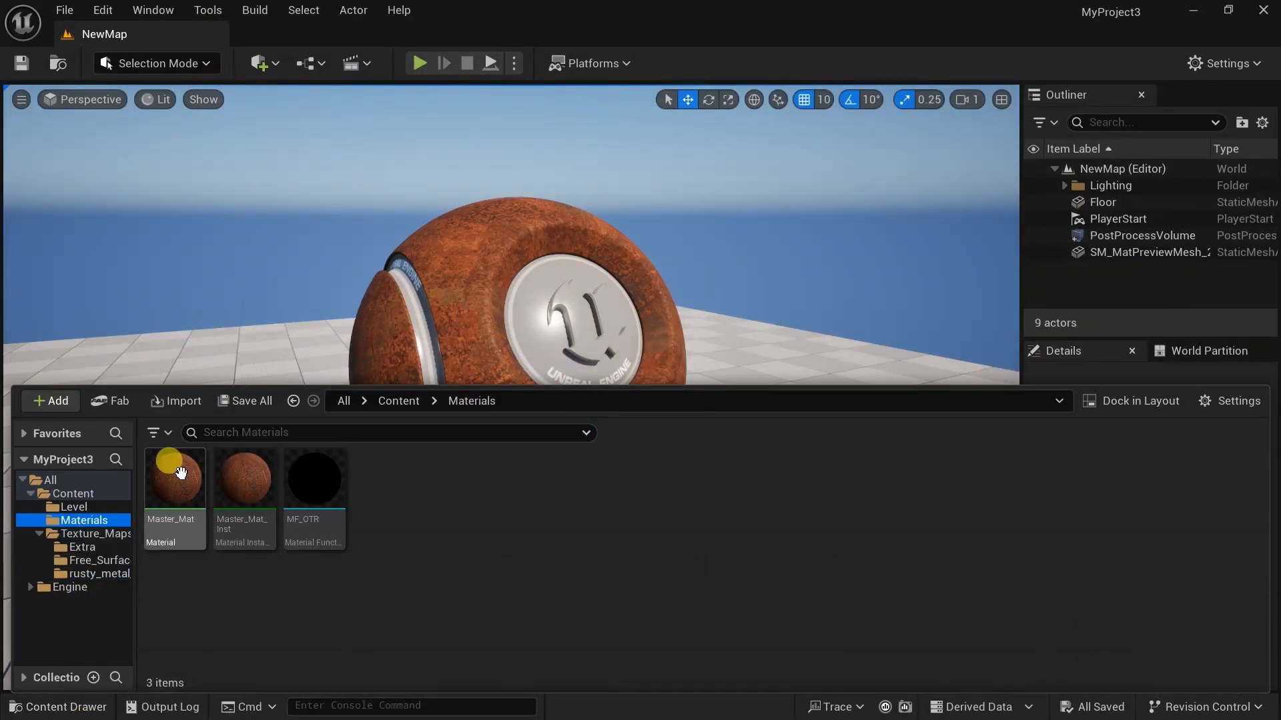
- Duplicate Master_Mat as Master_Mat_ORM and open the copy's material graph
key(ctrl+v)
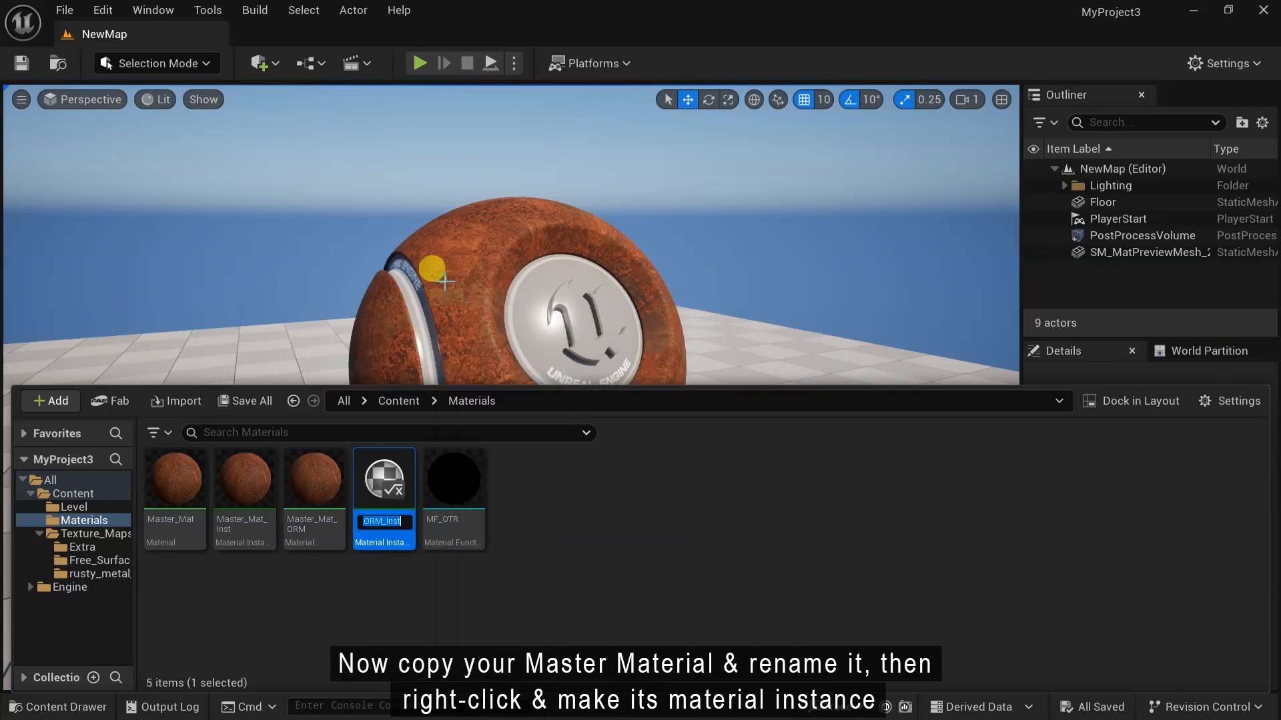
double_click(313, 453)
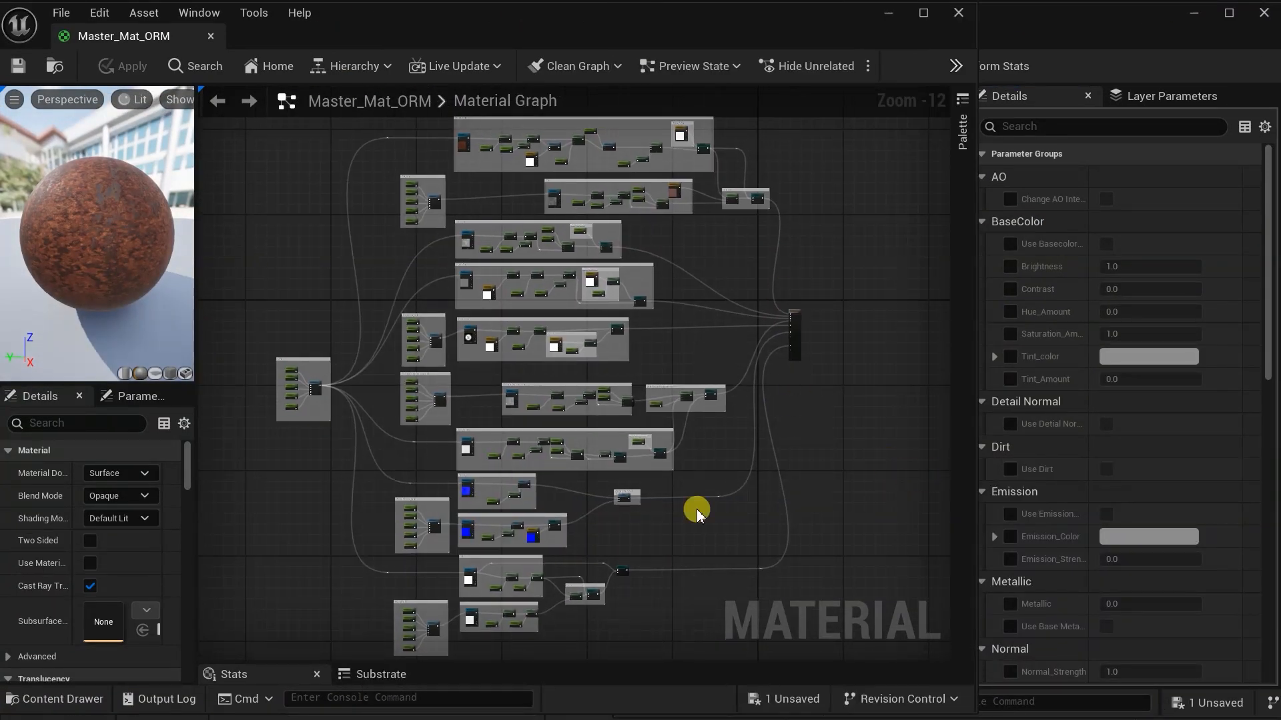
- Add the ORM texture as parameter Packed_Mask and assign it to the Texture_Maps group
click(60, 704)
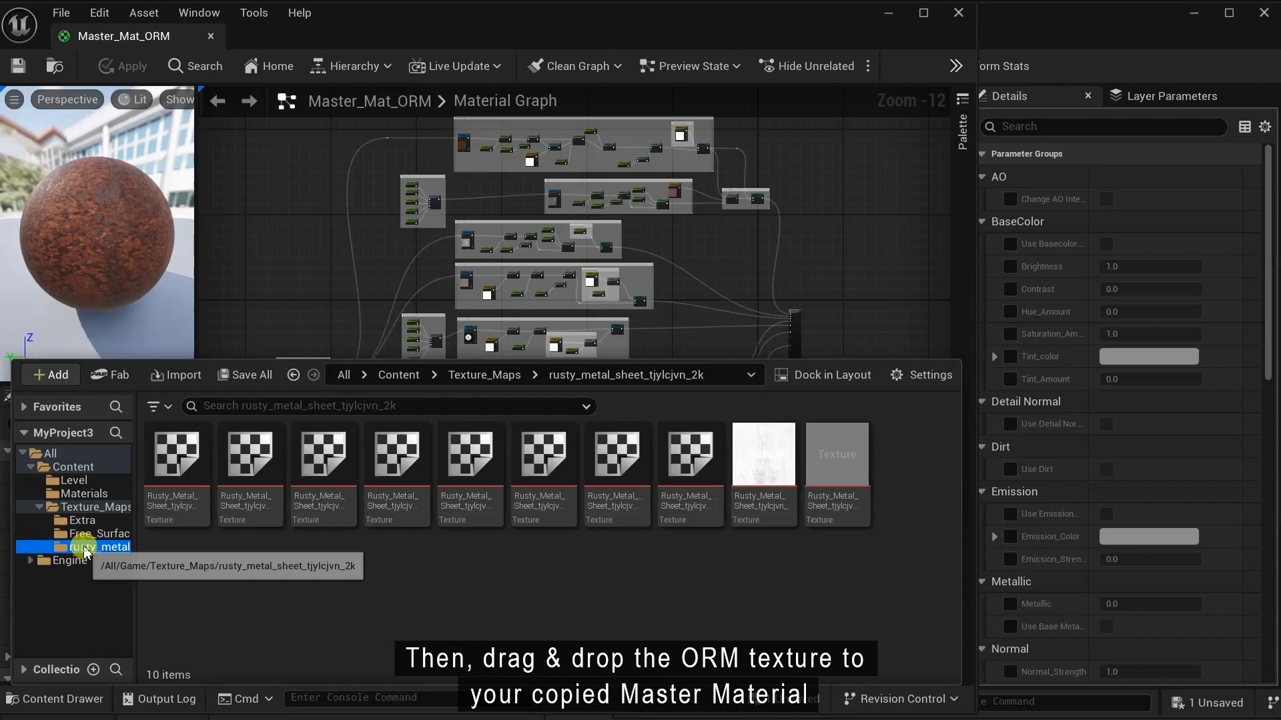
click(689, 455)
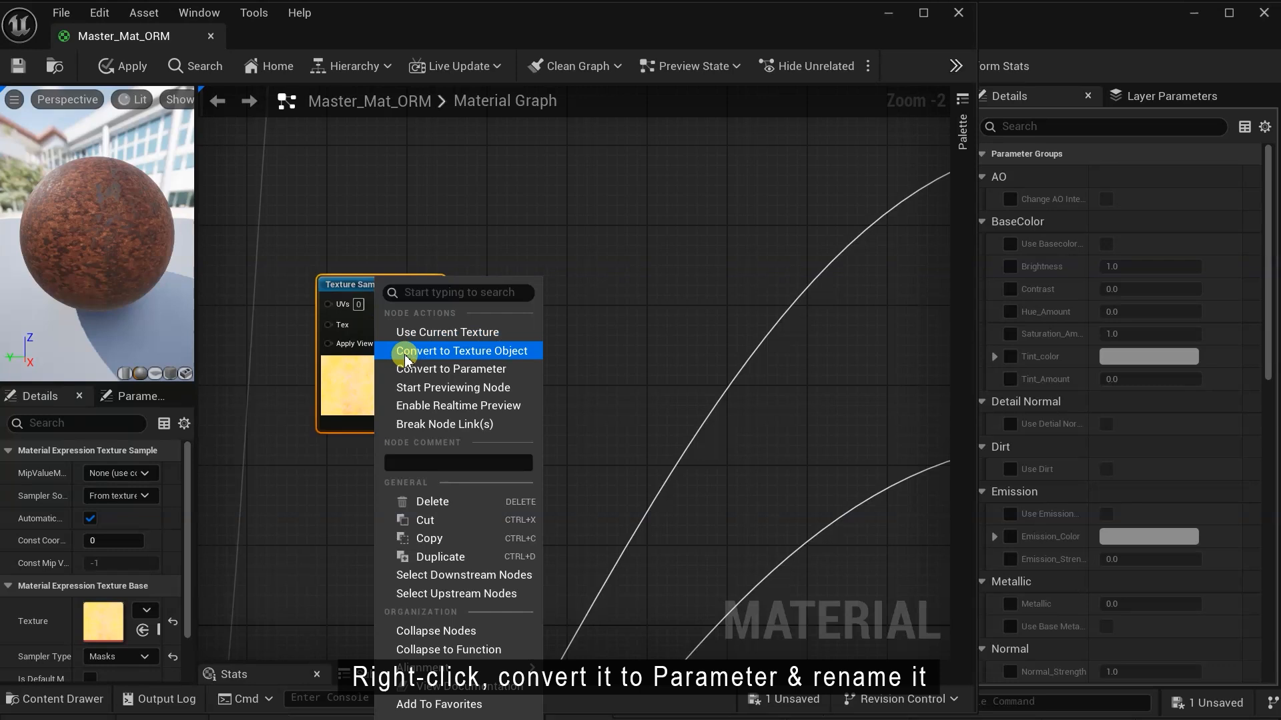
click(449, 368)
text(Packed_Mask)
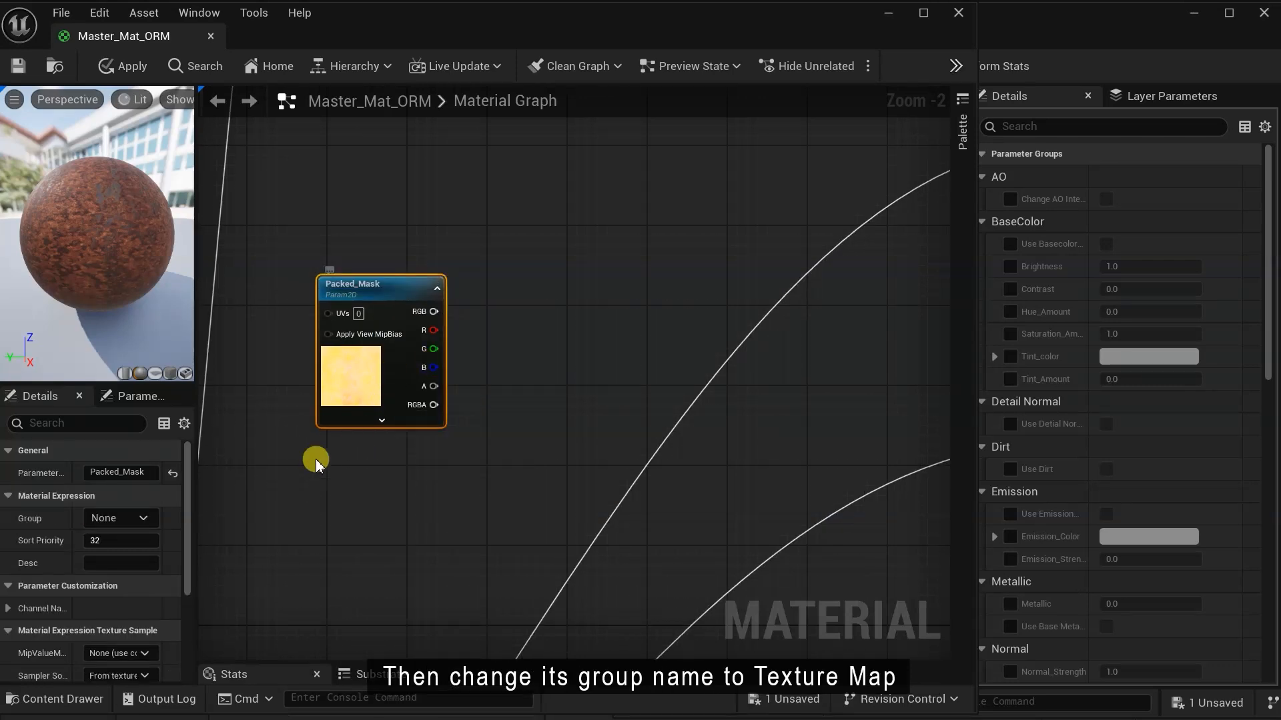
click(119, 517)
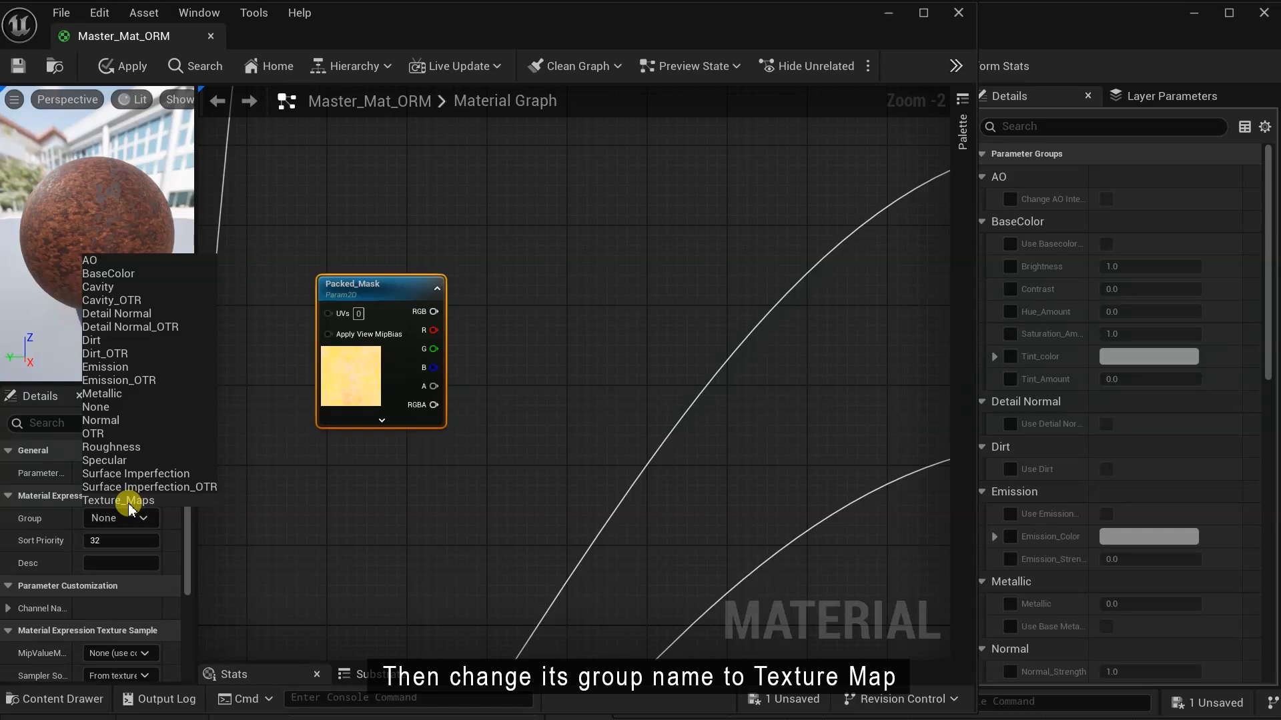
click(118, 501)
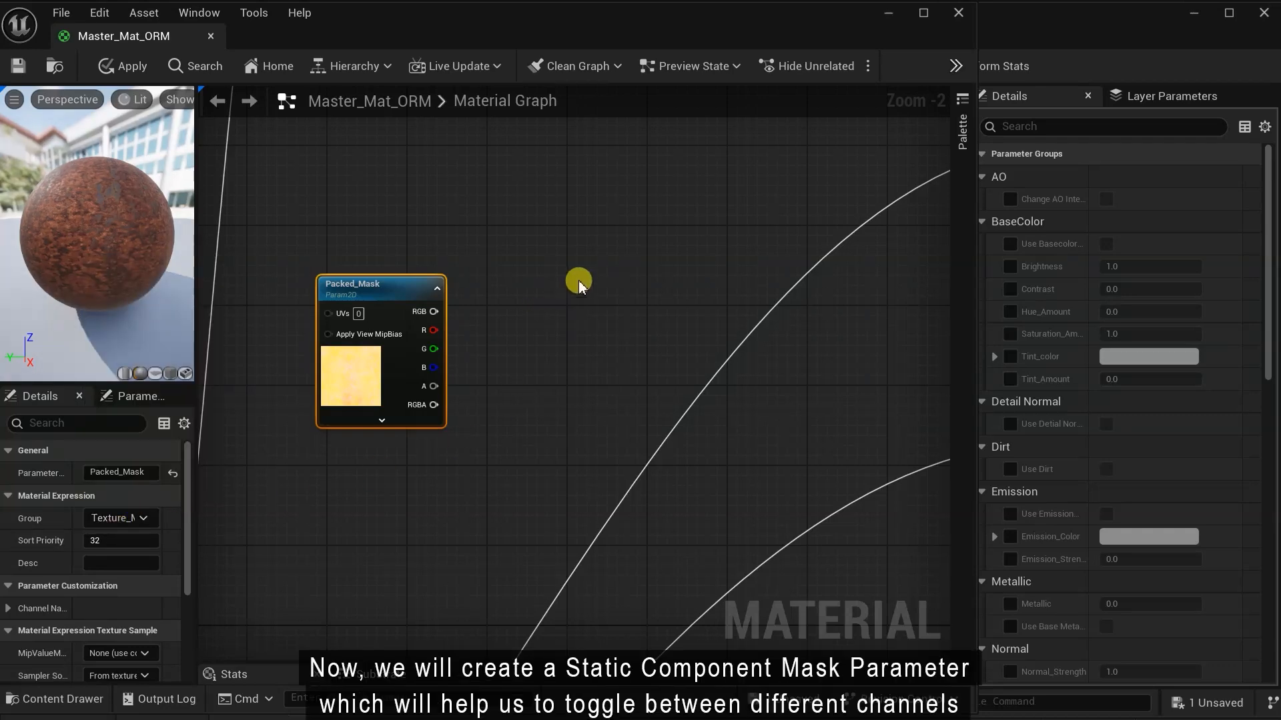
- Add StaticComponentMaskParameter nodes Metallic_Mask, Roughness_Mask and Ao_Mask fed by Packed_Mask RGB
text(static)
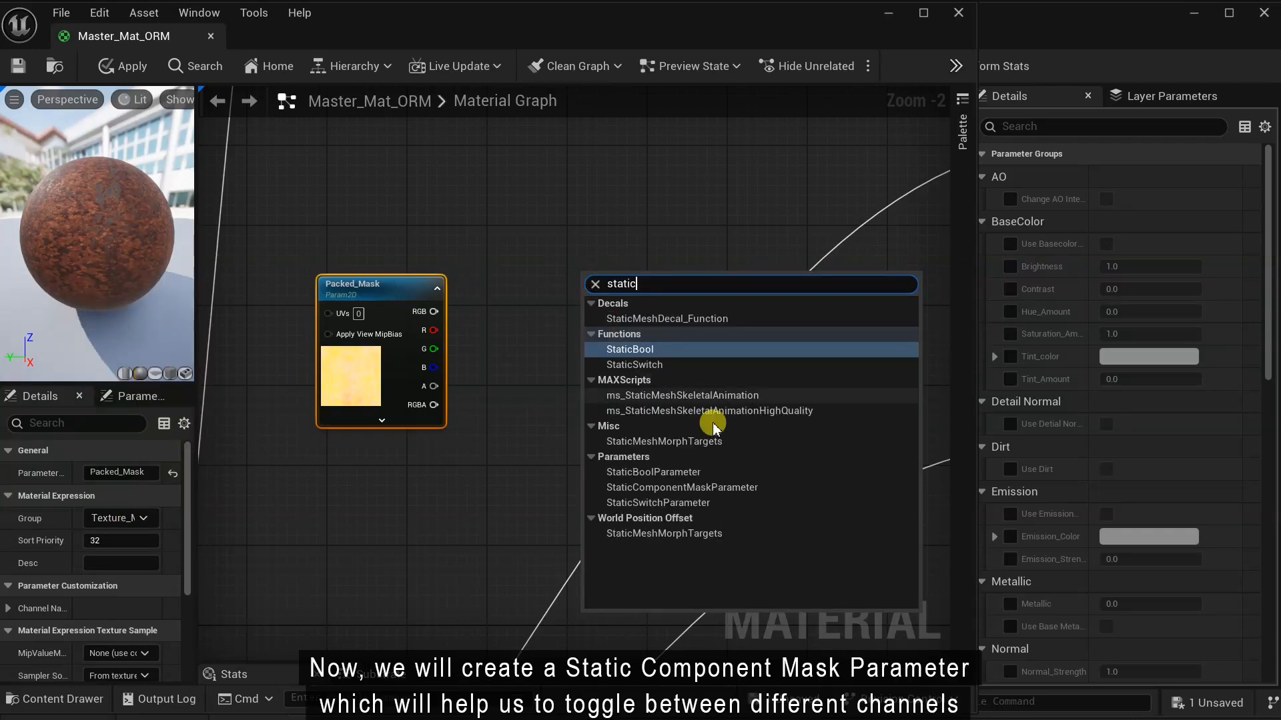
click(682, 486)
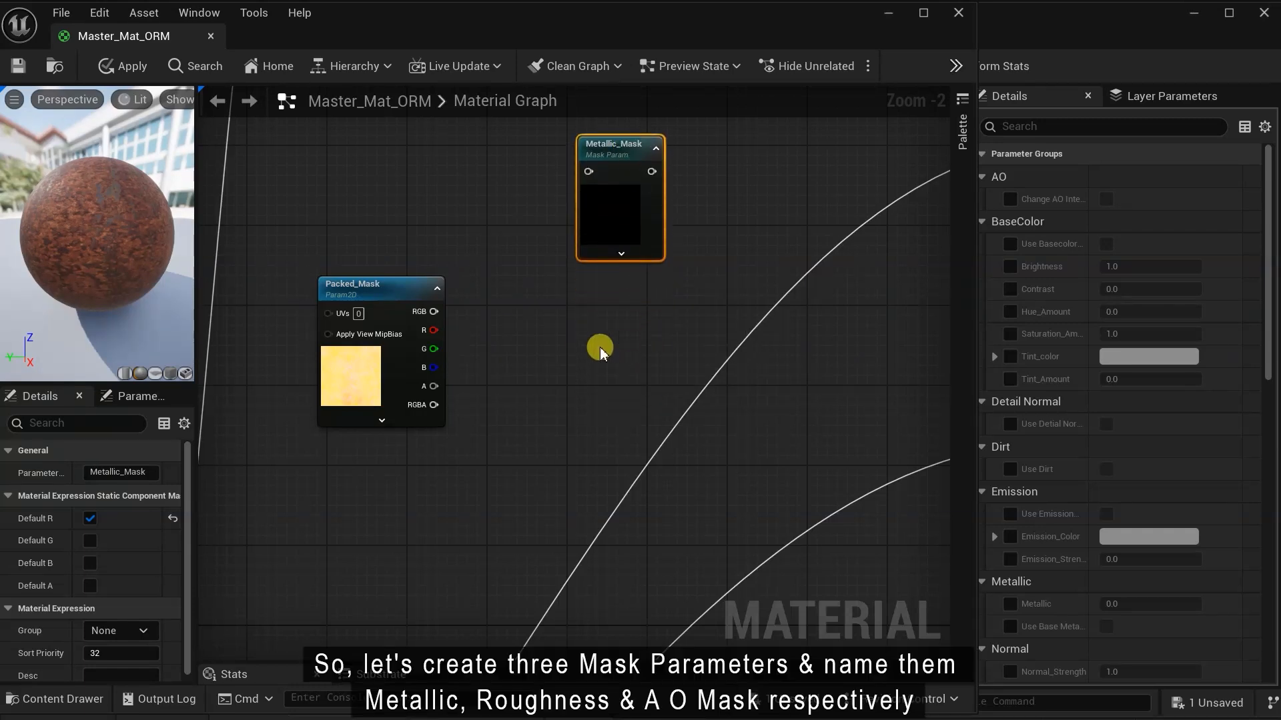
text(stat)
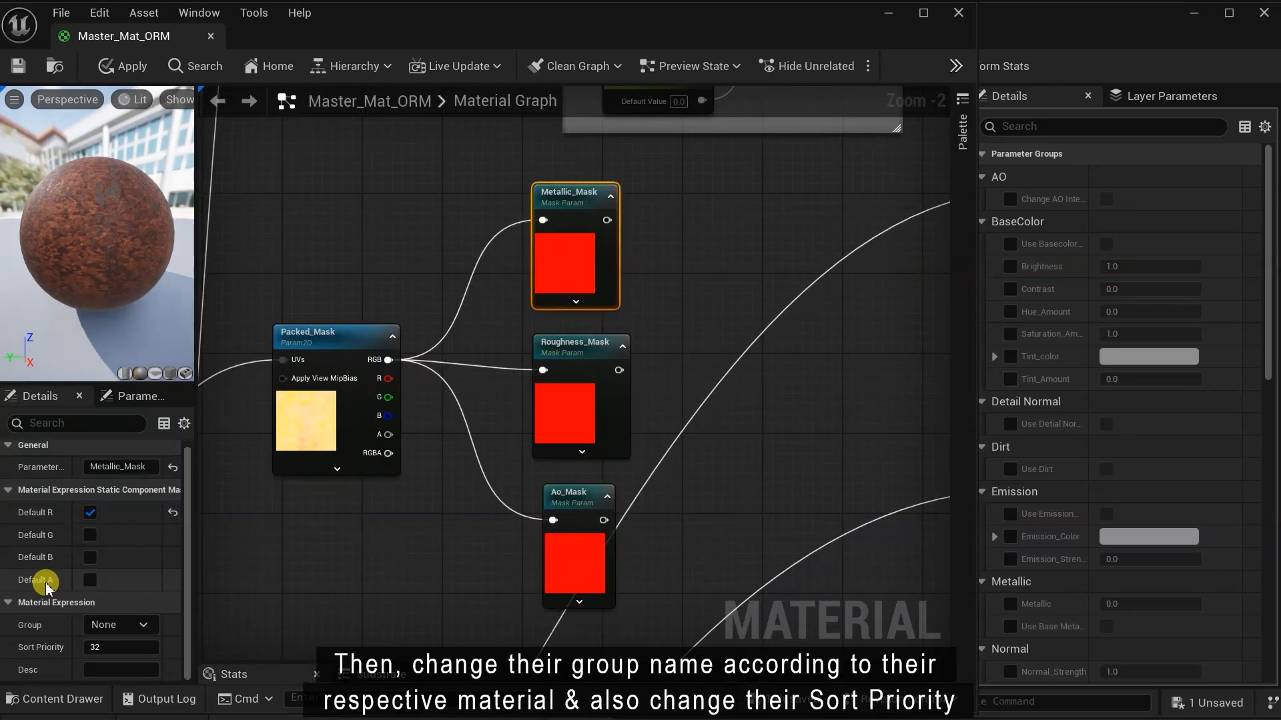
- Group Metallic_Mask, Roughness_Mask and Ao_Mask under Metallic, Roughness and AO with their own sort priorities
click(119, 624)
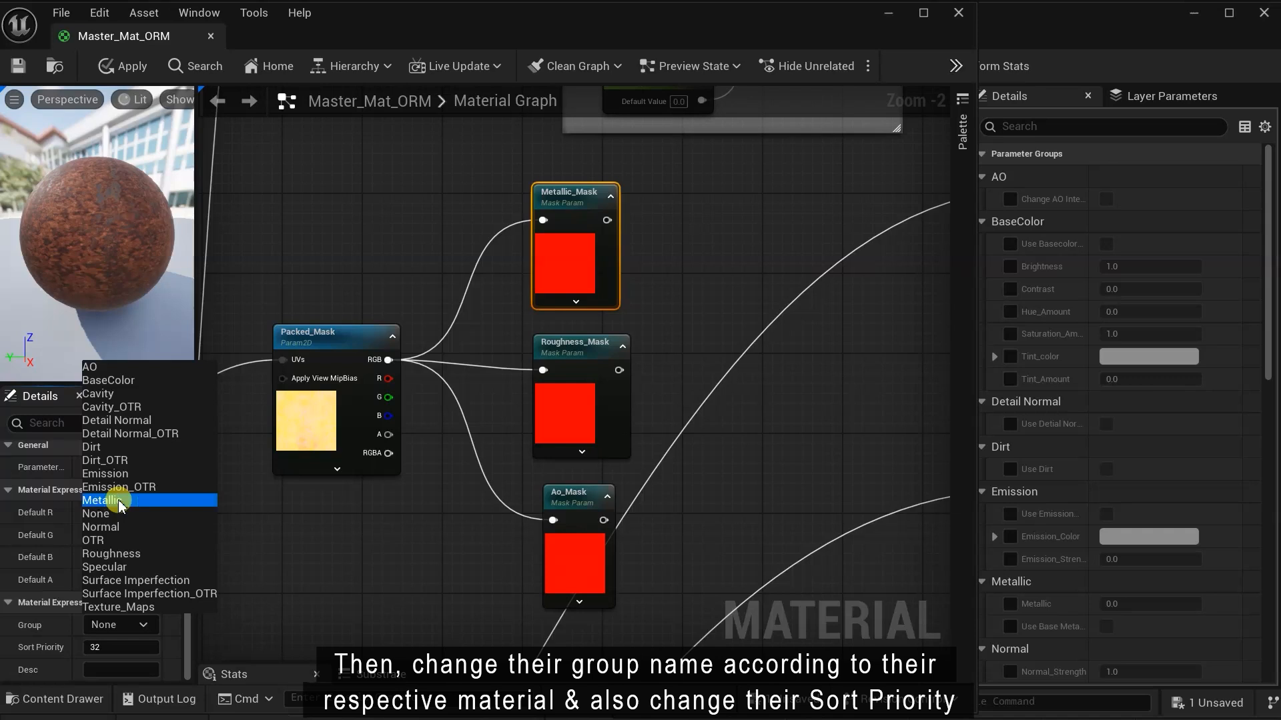
click(104, 500)
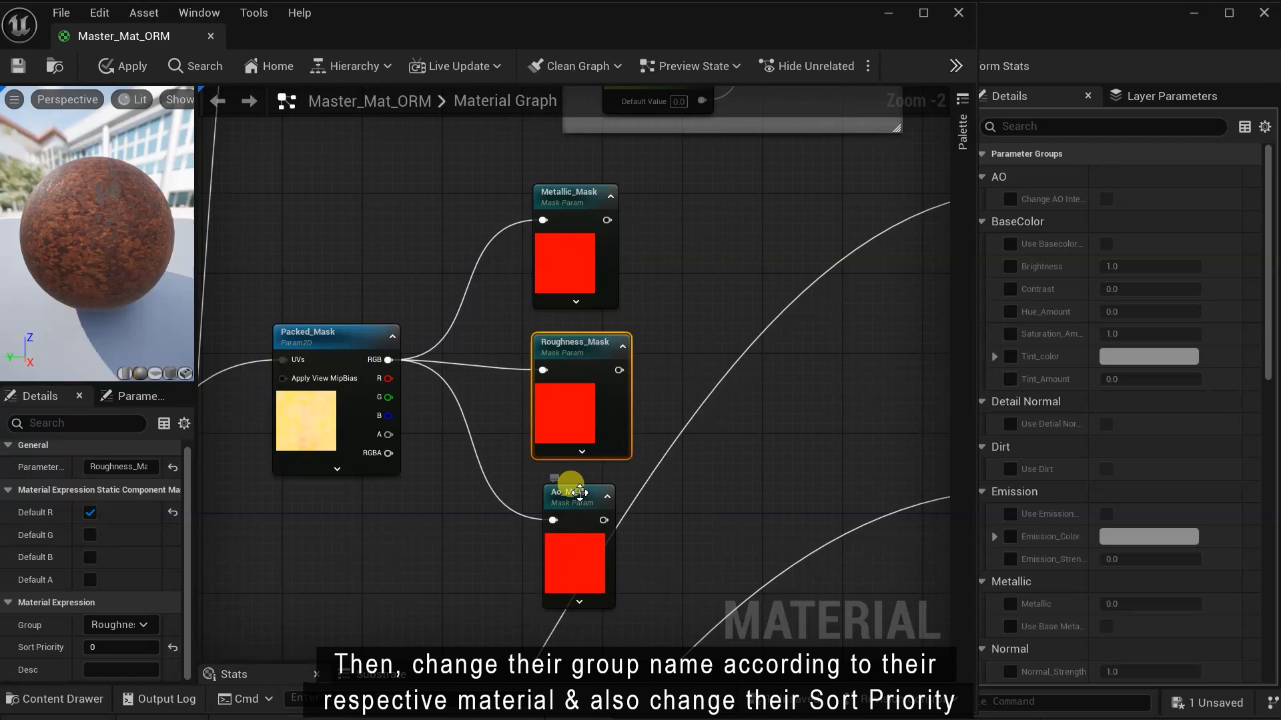
click(578, 492)
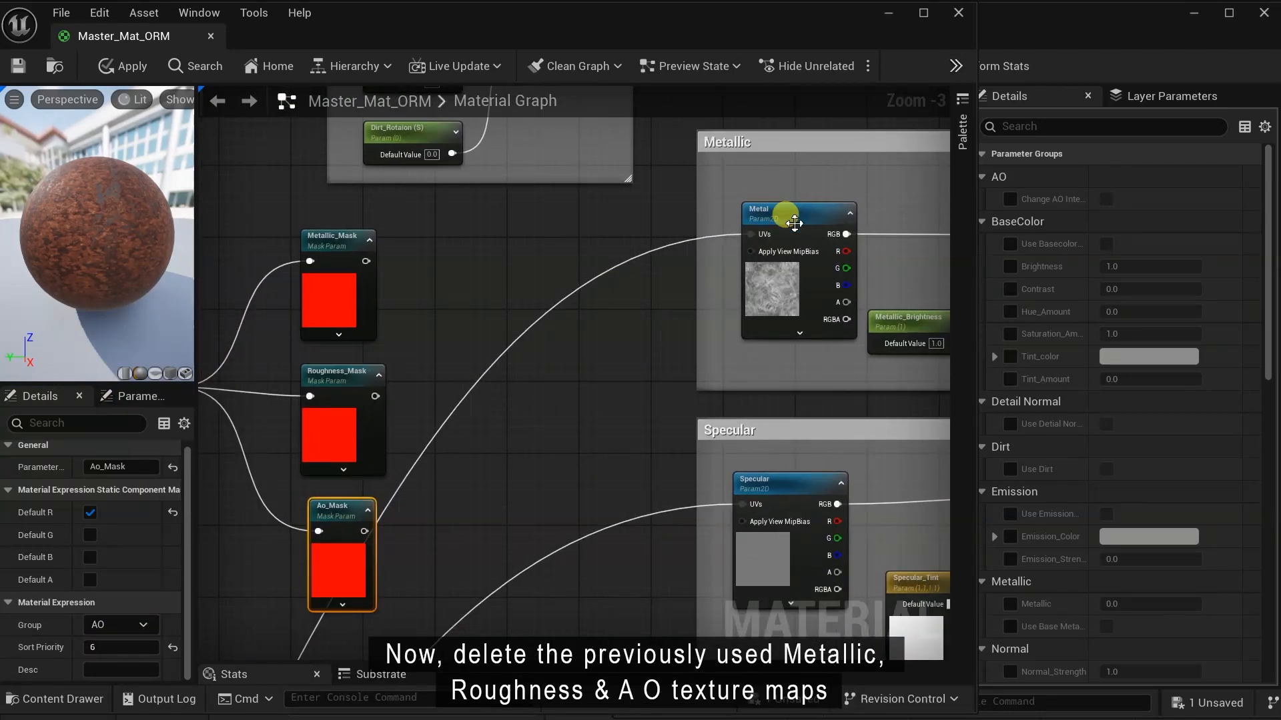
- Swap the old Metallic, Roughness and AO texture samples for the three mask parameters
scroll(down, 3)
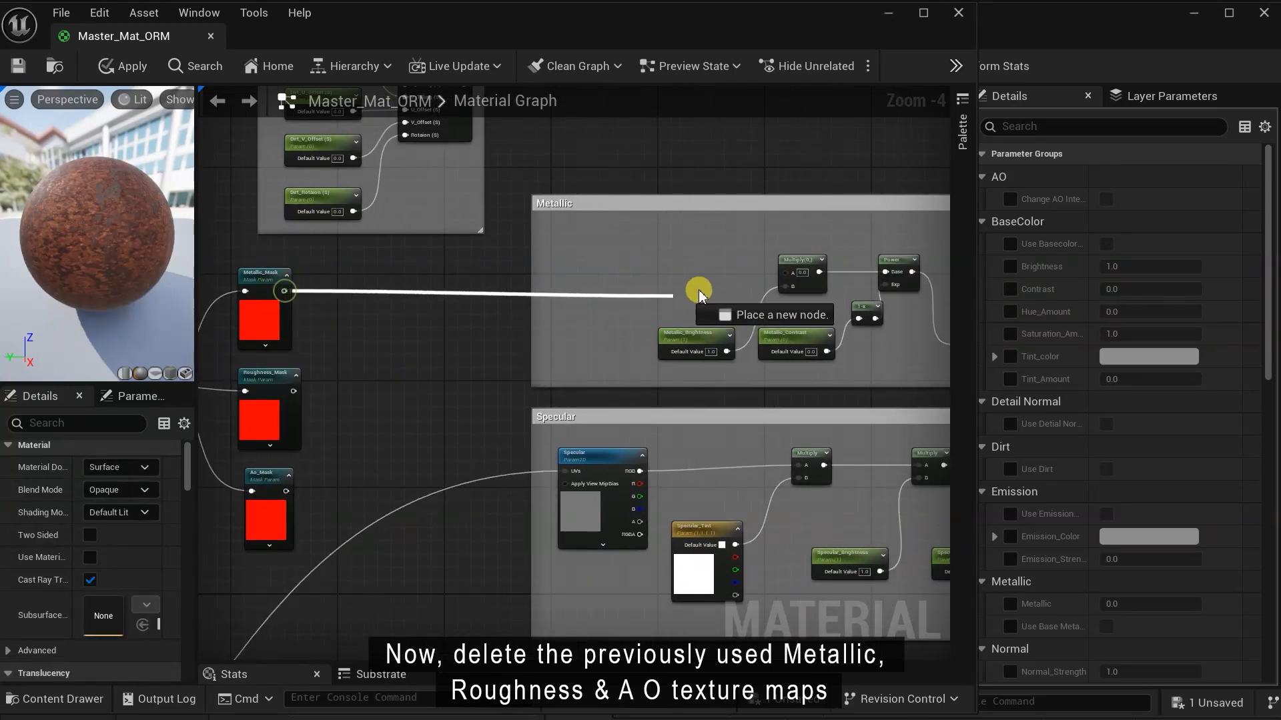
scroll(down, 3)
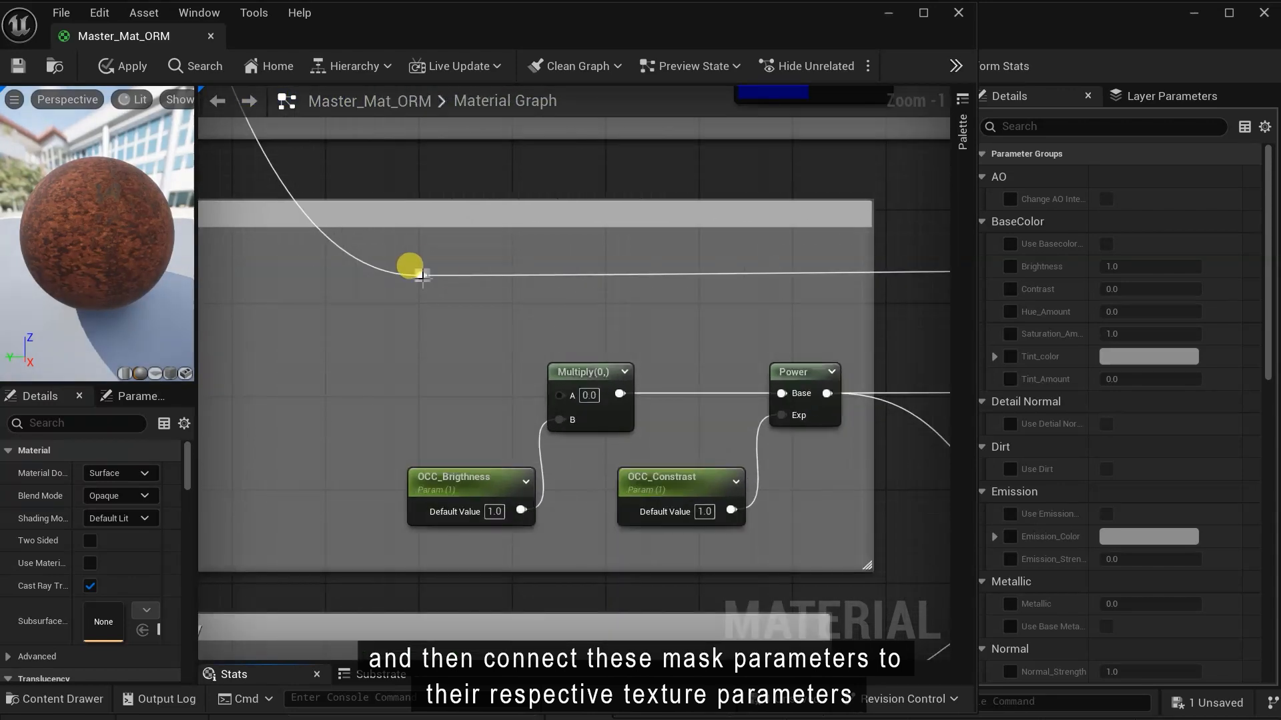
scroll(down, 3)
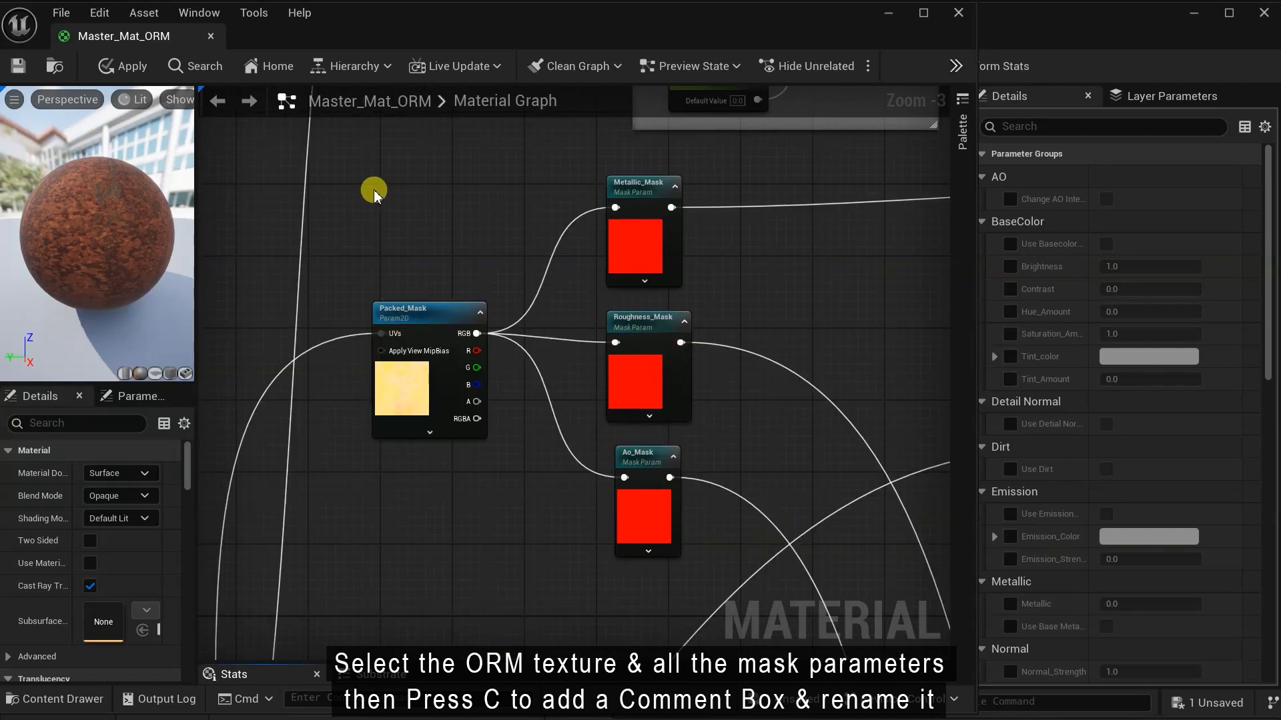
- Wrap Packed_Mask and the three mask nodes in a comment box named Packed_Mask
key(c)
text(Packed_Mask)
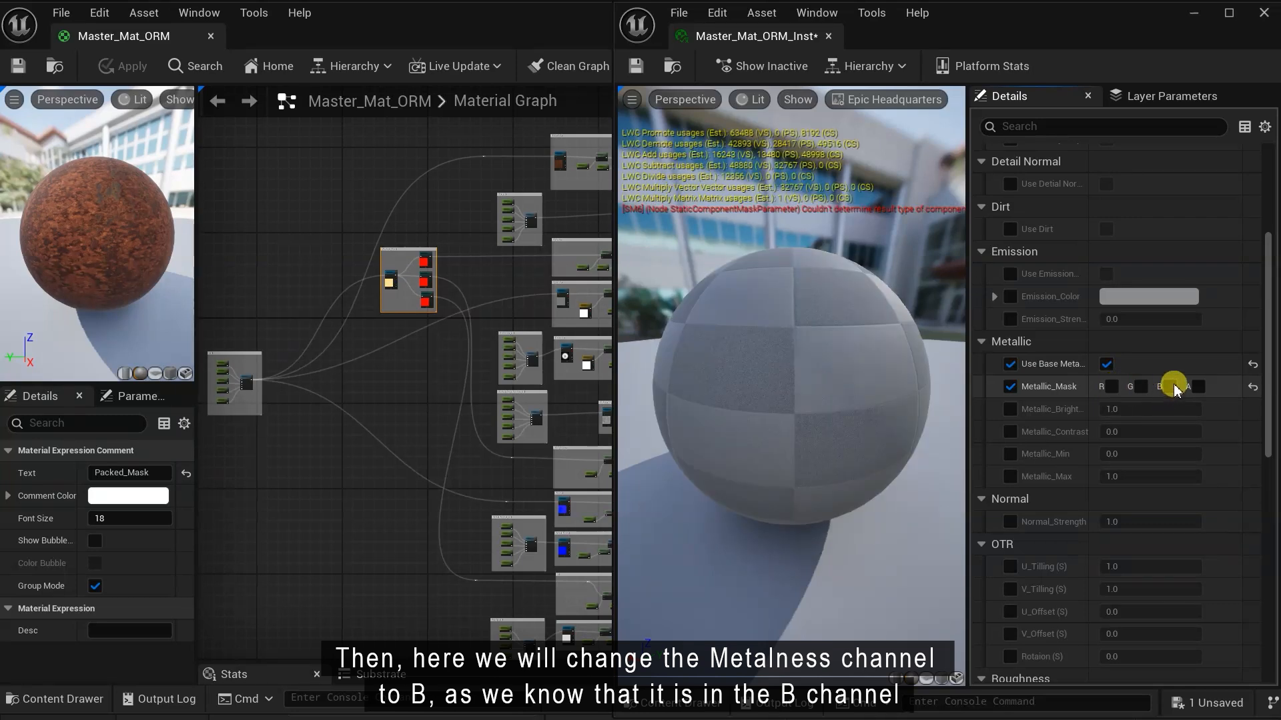
- Set the instance's Metallic_Mask override to the B channel with metallic brightness parameters enabled
click(1178, 387)
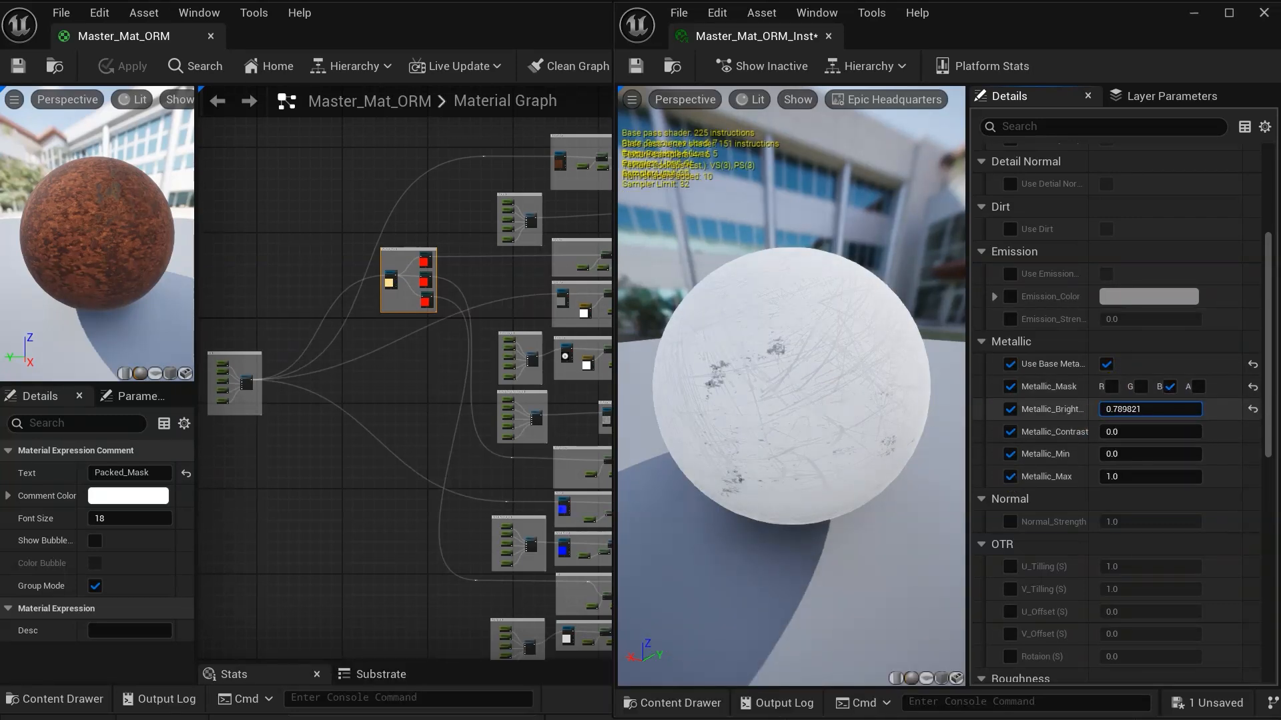
scroll(down, 3)
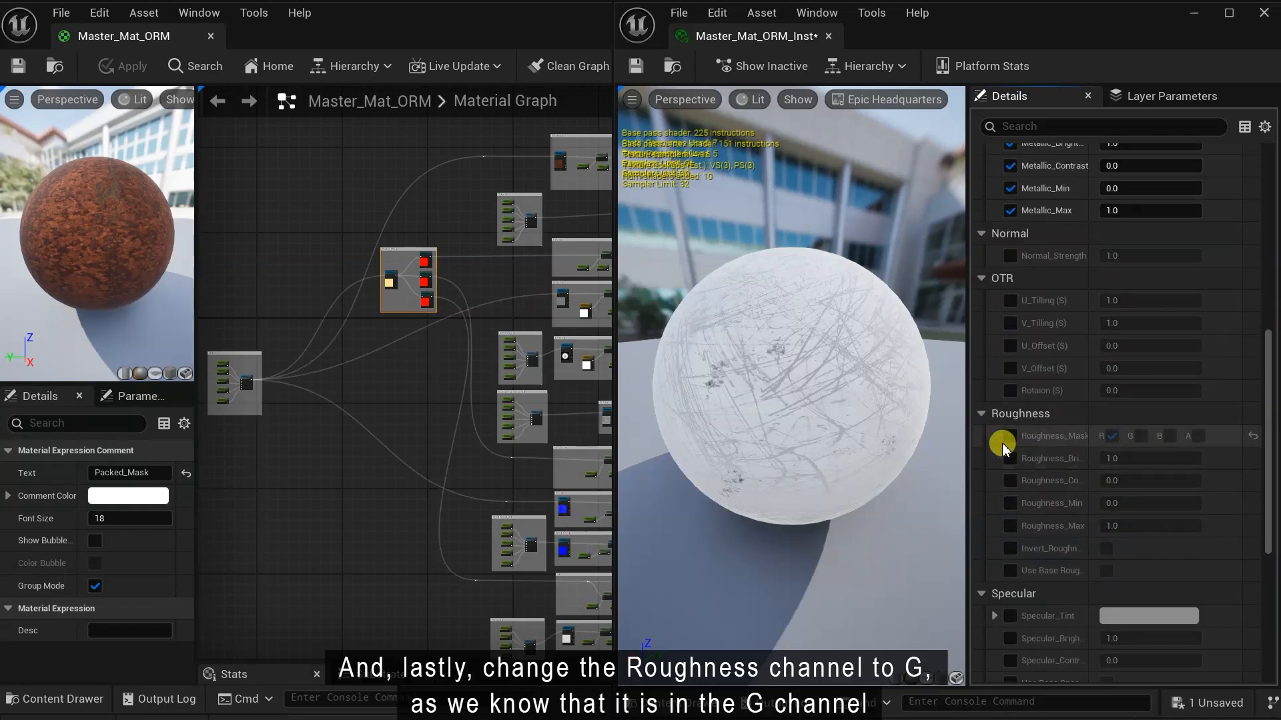
- Override Roughness_Mask to the G channel instead of R and enable Roughness brightness at 1.0
click(1104, 435)
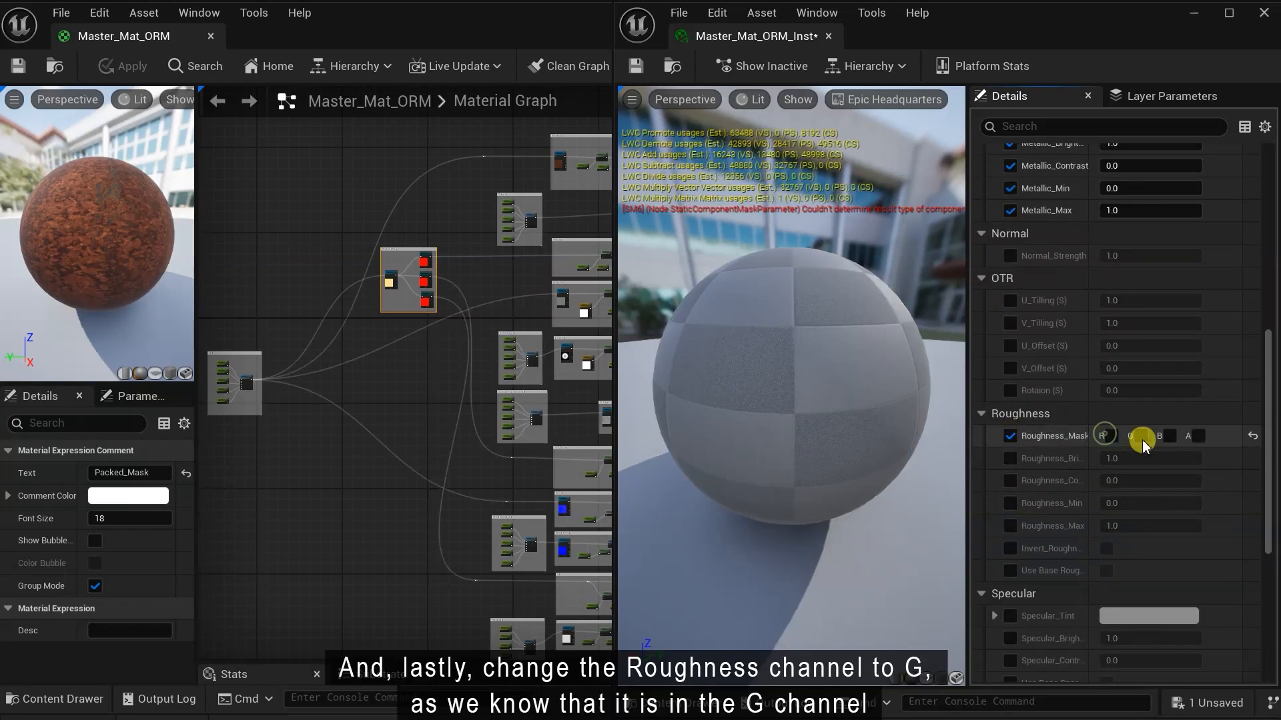
click(1142, 435)
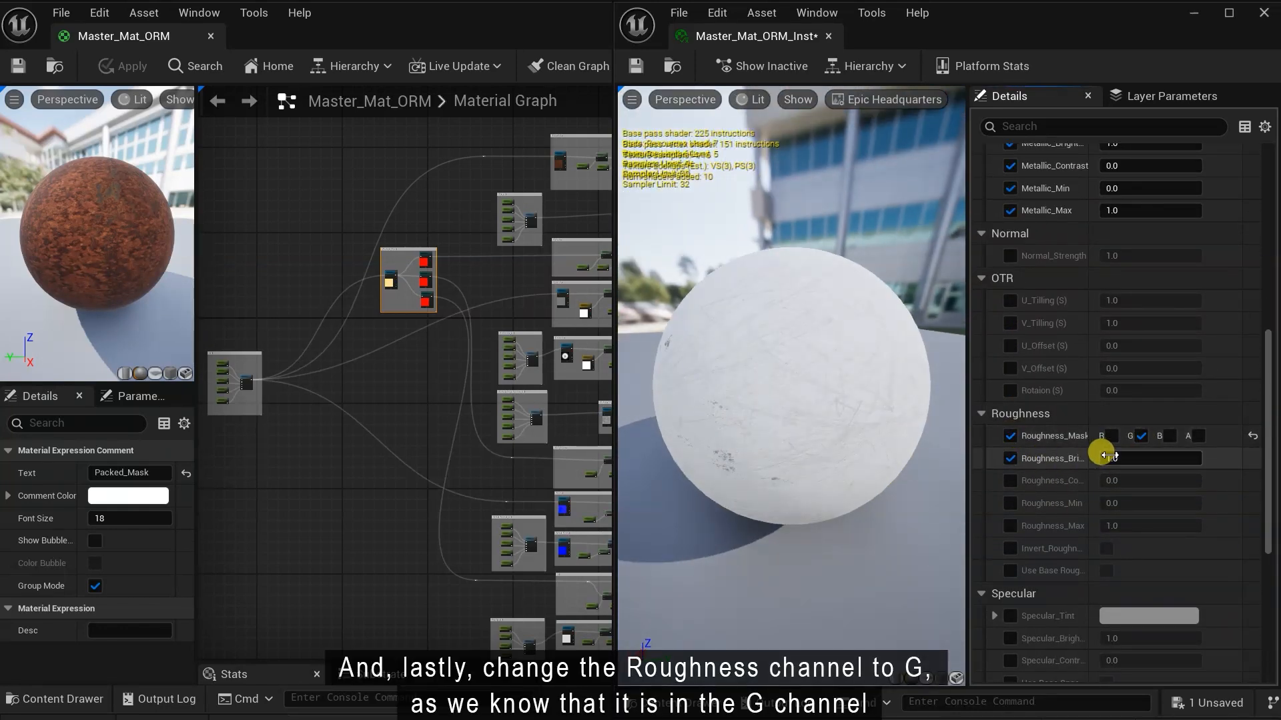
click(1143, 434)
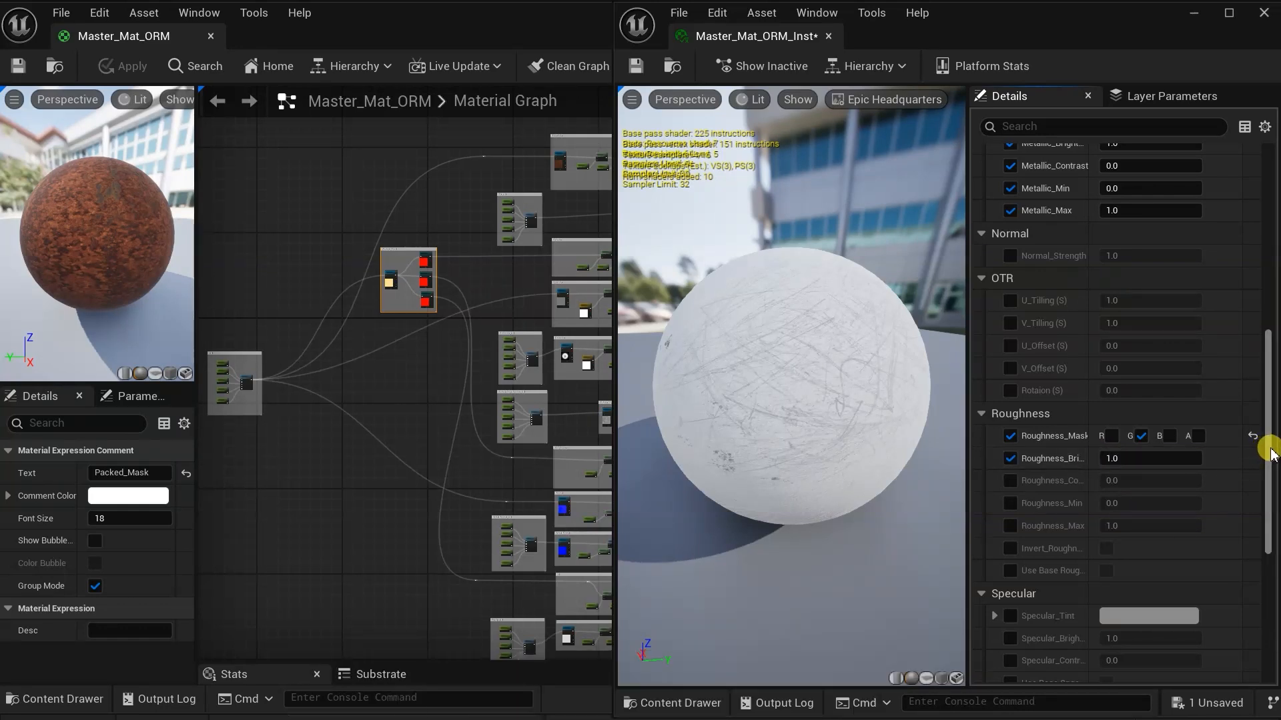
scroll(down, 3)
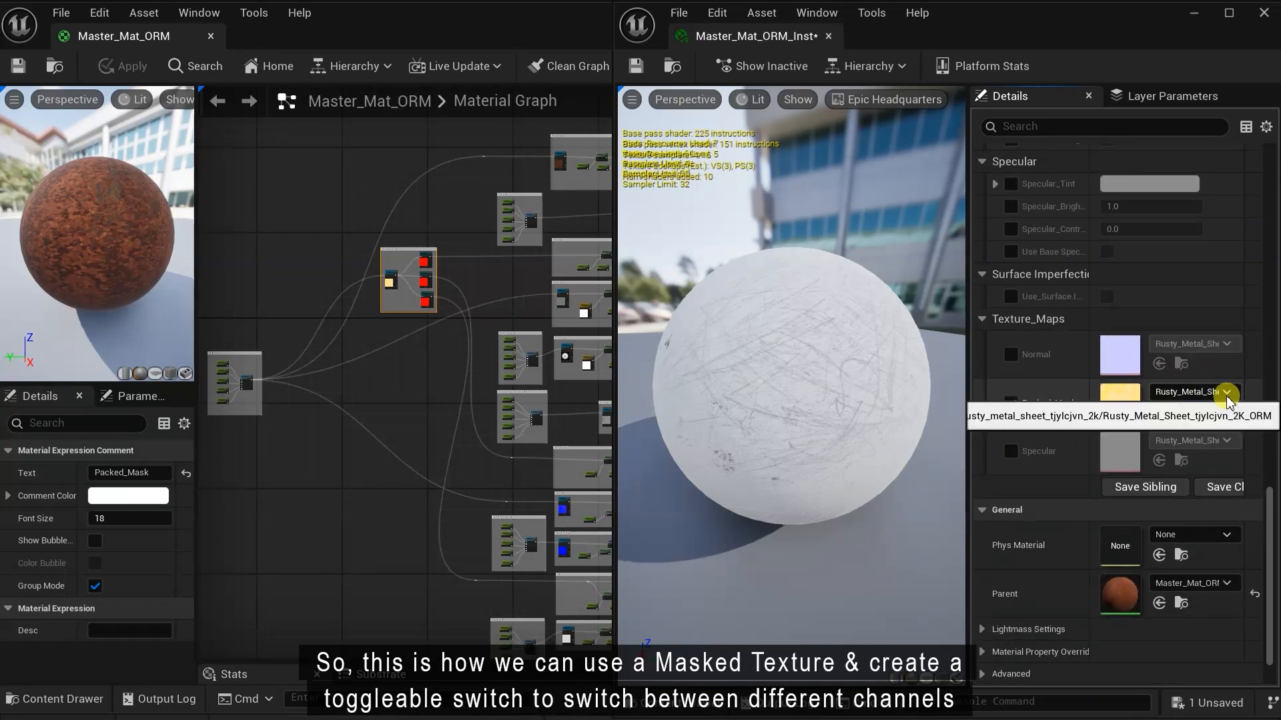
click(1173, 96)
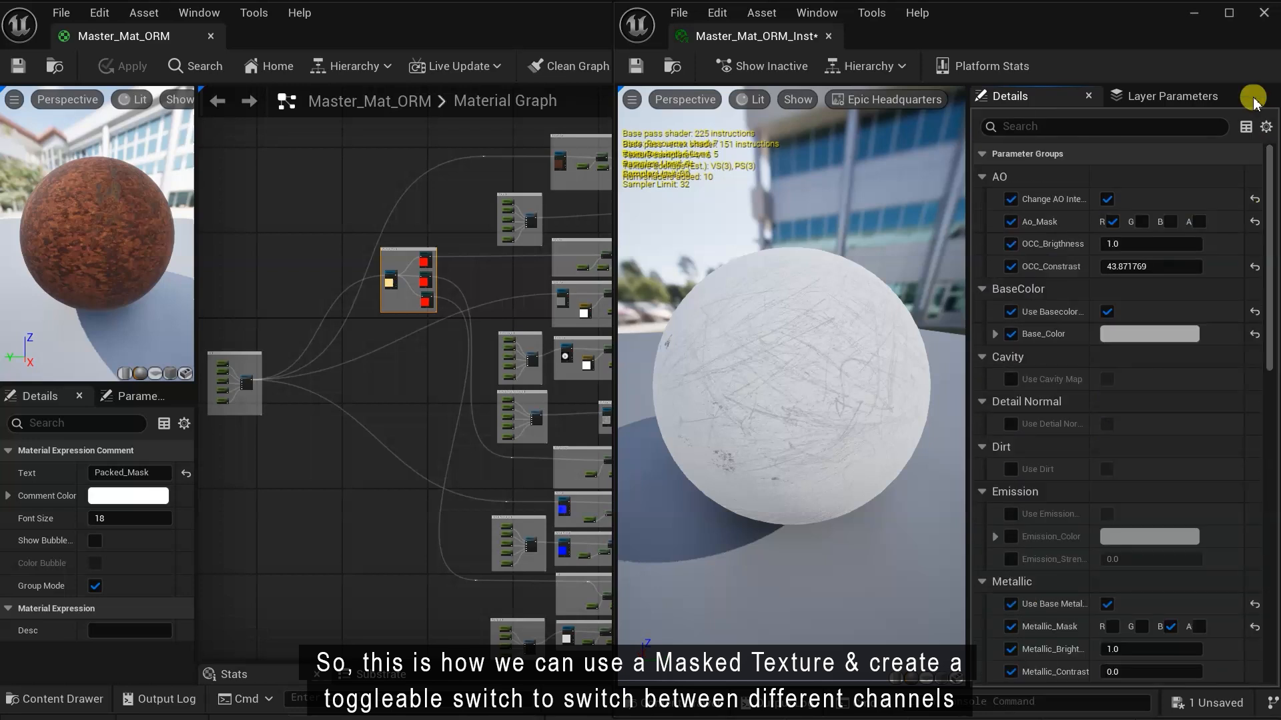